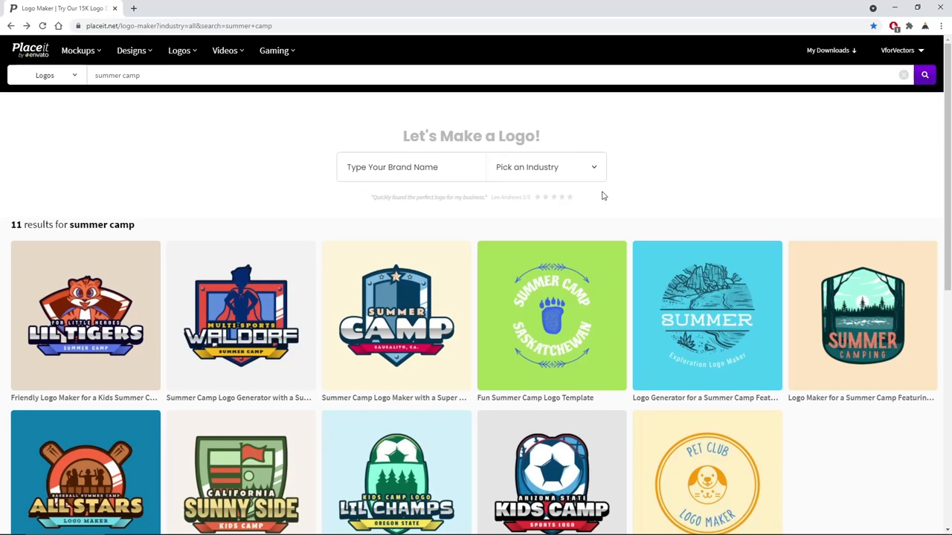
{"action": "mouse_move", "coordinate": [80, 105]}
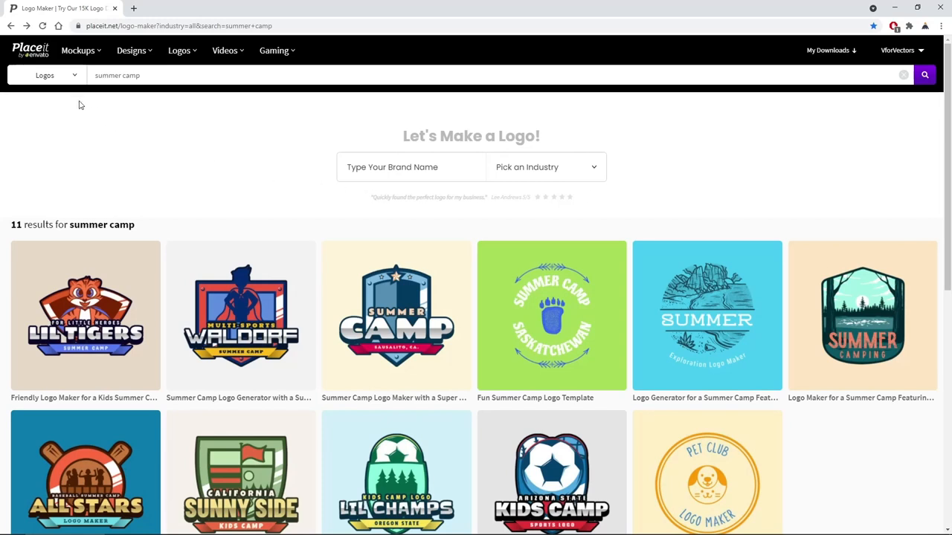
{"action": "mouse_move", "coordinate": [231, 159]}
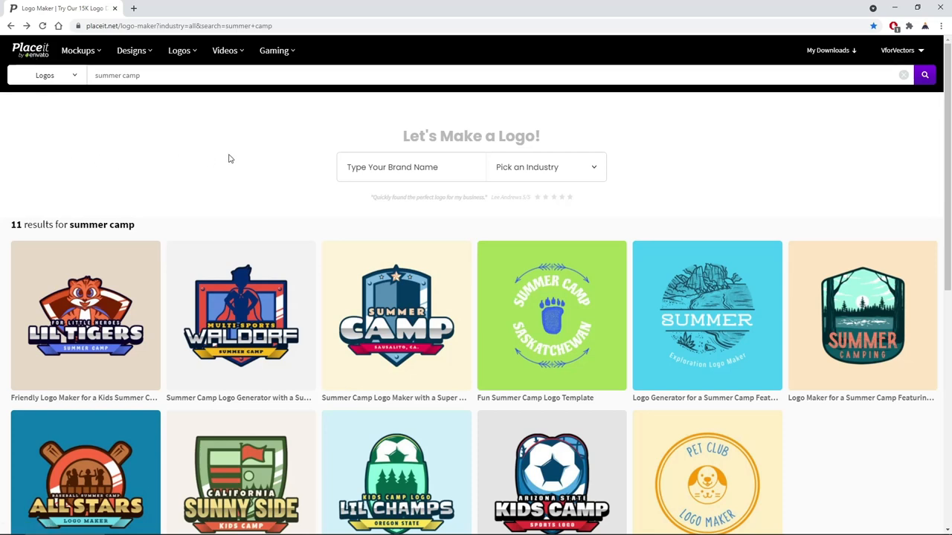
{"action": "mouse_move", "coordinate": [863, 312]}
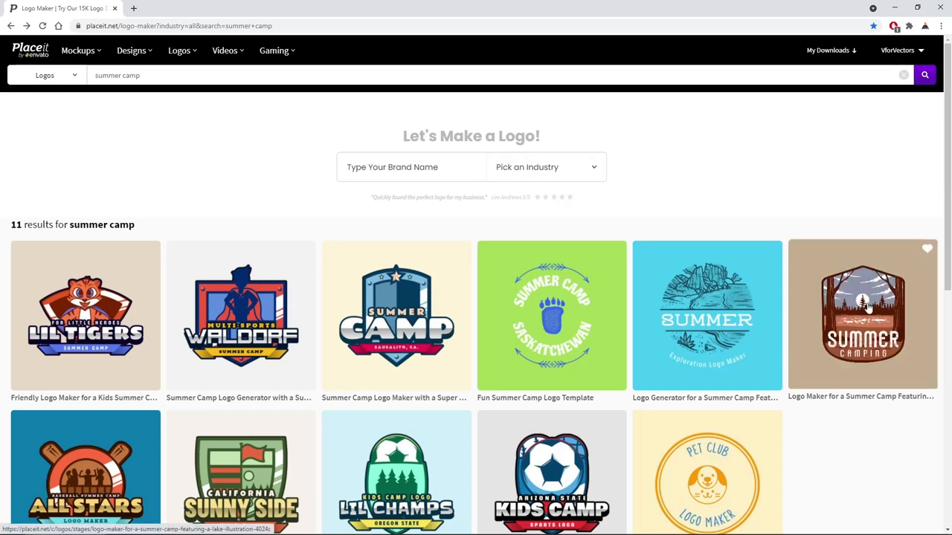
Step: Open Placeit's Summer Camping lake badge template and start editing its second text line
{"action": "left_click", "coordinate": [862, 315]}
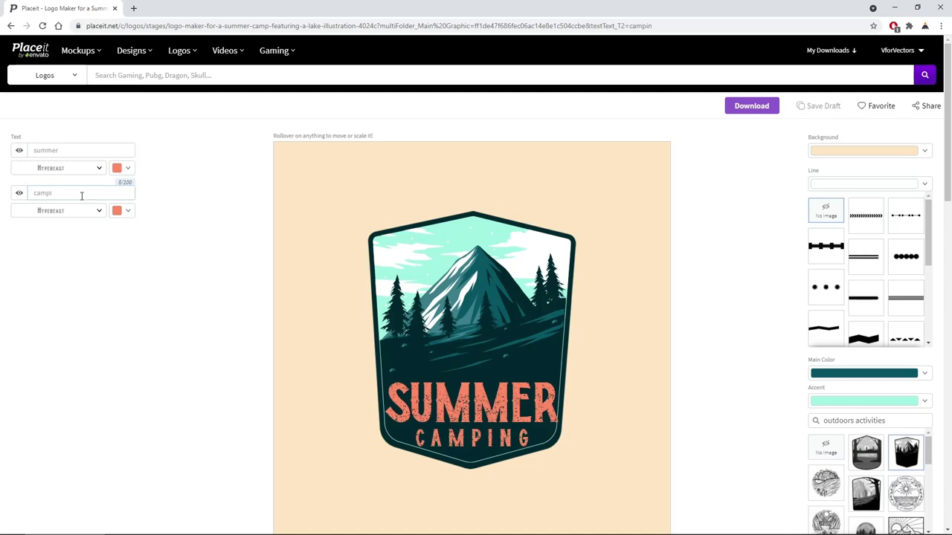
{"action": "key", "text": "Backspace"}
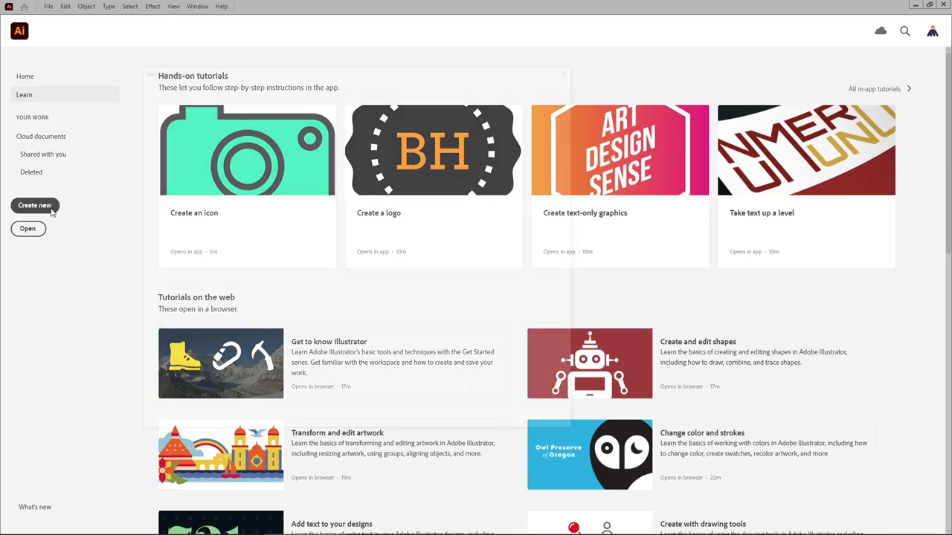
Step: Create an 850 × 850 px document in Pixels units with RGB Color mode
{"action": "left_click", "coordinate": [34, 206]}
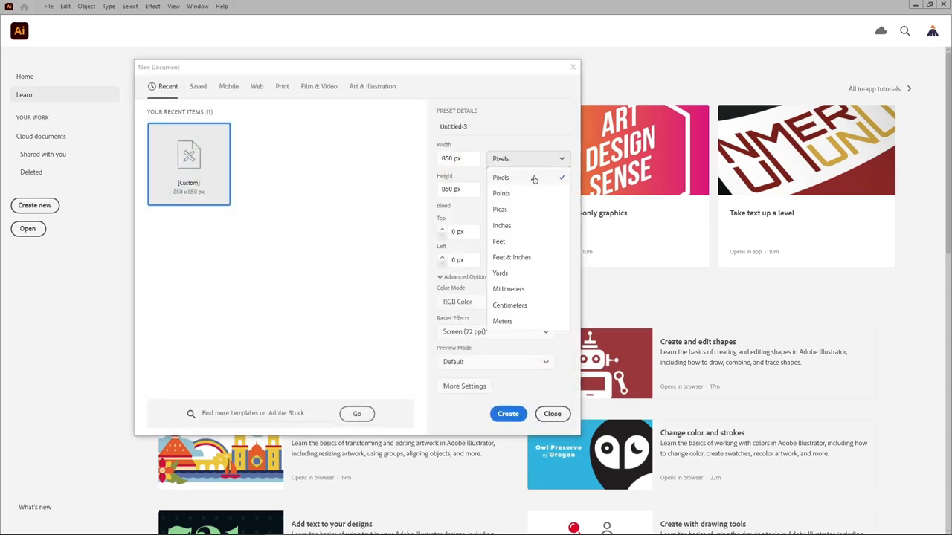
{"action": "left_click", "coordinate": [501, 177]}
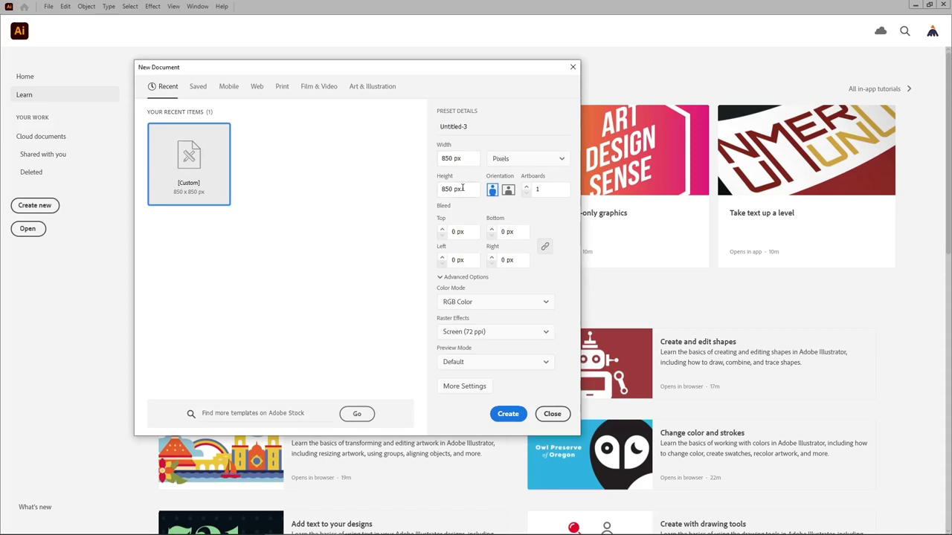
{"action": "mouse_move", "coordinate": [514, 286]}
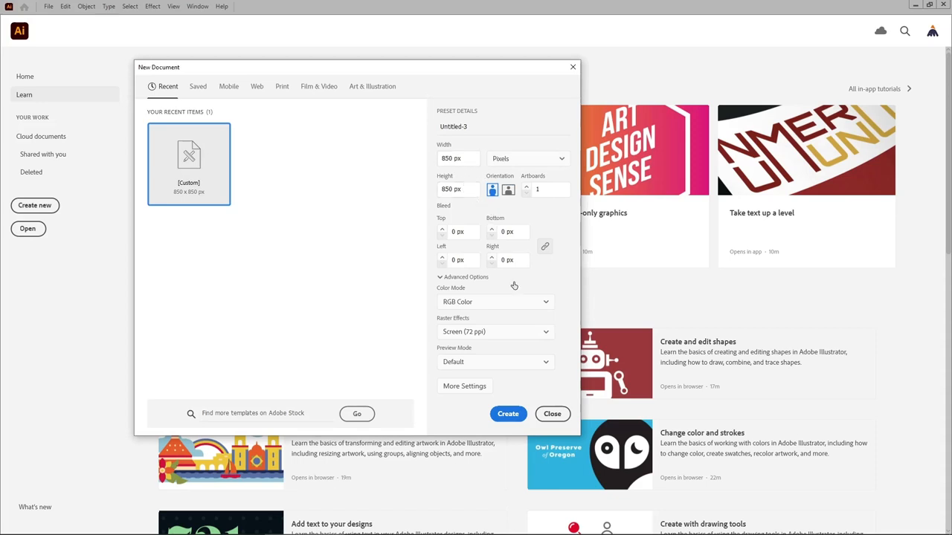
{"action": "left_click", "coordinate": [494, 301]}
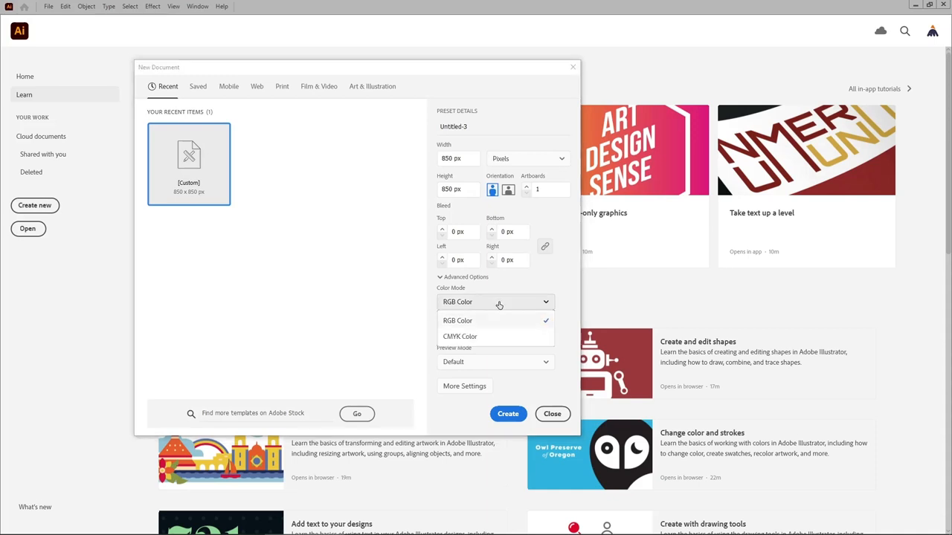
{"action": "left_click", "coordinate": [494, 332]}
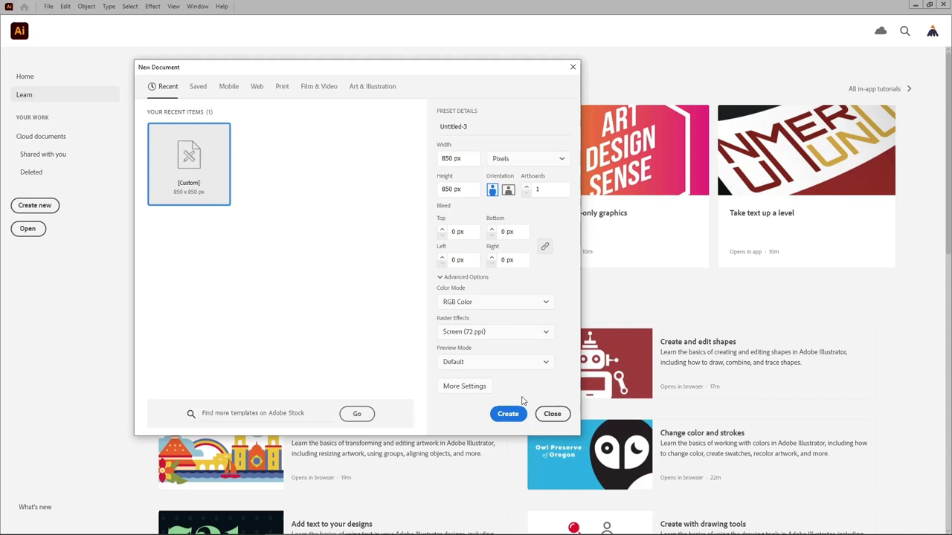
{"action": "left_click", "coordinate": [508, 413]}
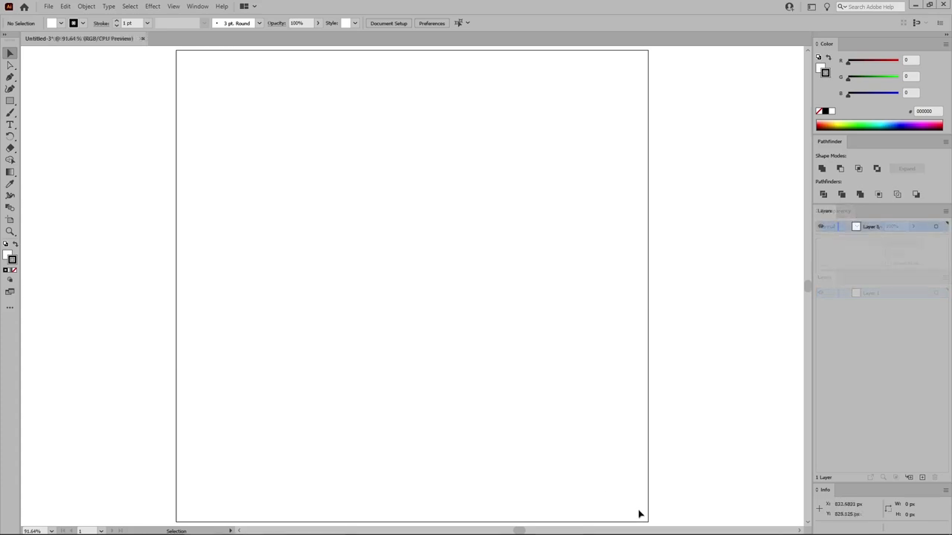
Step: Turn on Show Grid and Snap to Grid from the View menu
{"action": "left_click", "coordinate": [173, 6]}
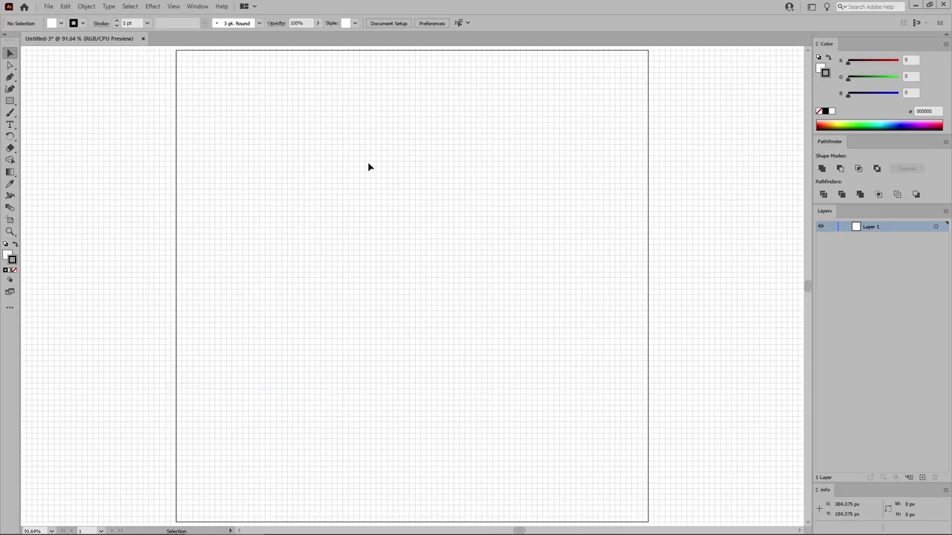
{"action": "left_click", "coordinate": [173, 6]}
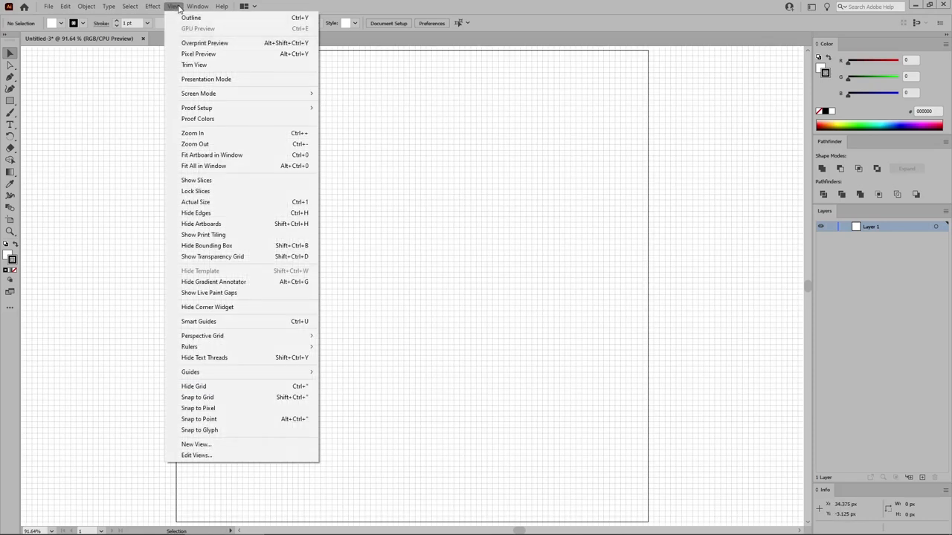
{"action": "left_click", "coordinate": [193, 386]}
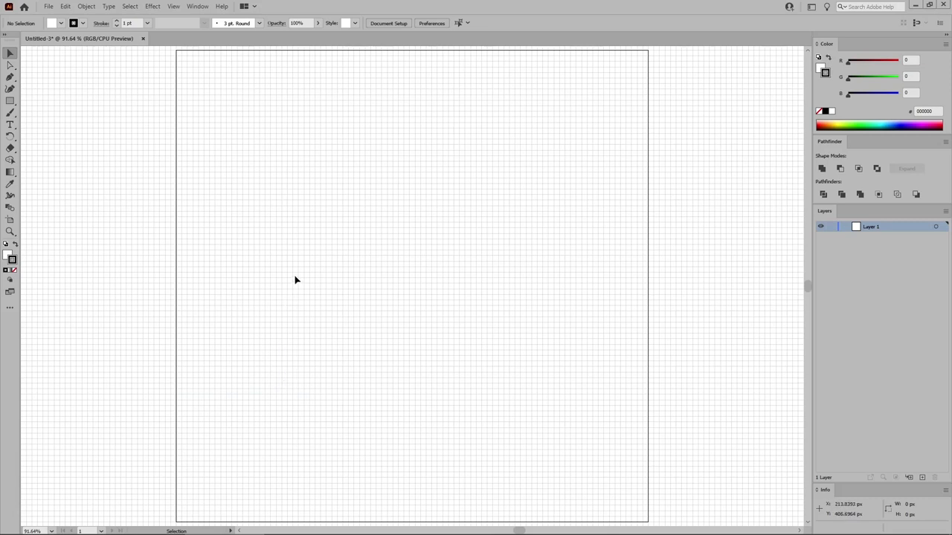
{"action": "mouse_move", "coordinate": [280, 261]}
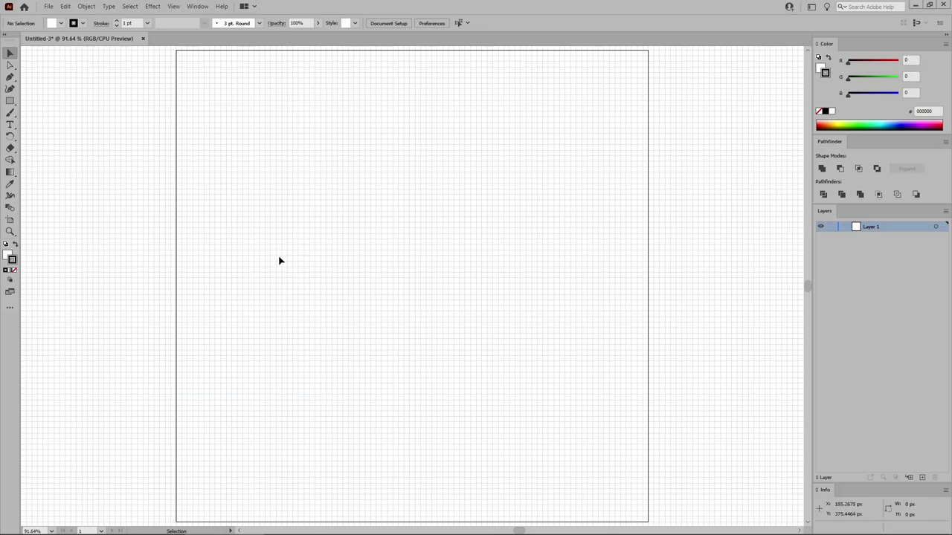
{"action": "mouse_move", "coordinate": [151, 47]}
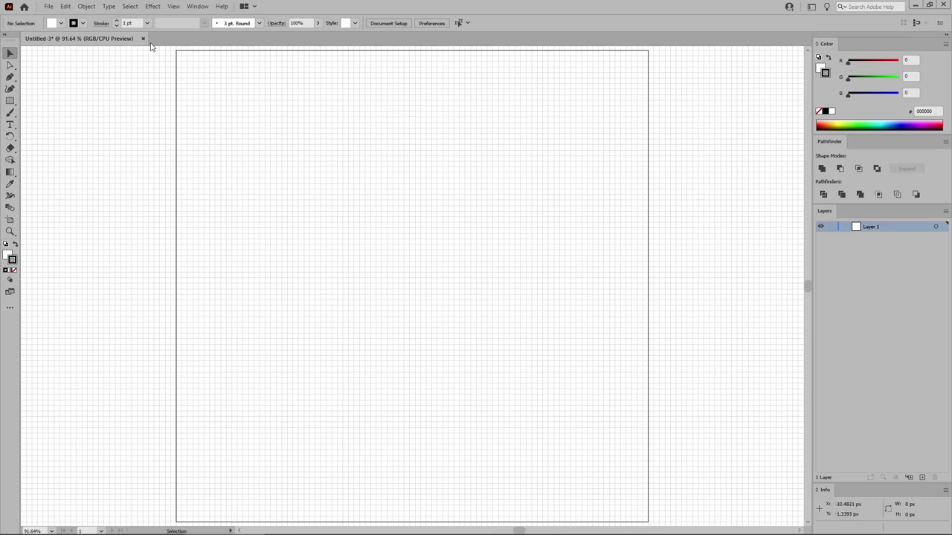
Step: Set Guides & Grid preferences to gridlines every 5 px with 1 subdivision
{"action": "left_click", "coordinate": [65, 6]}
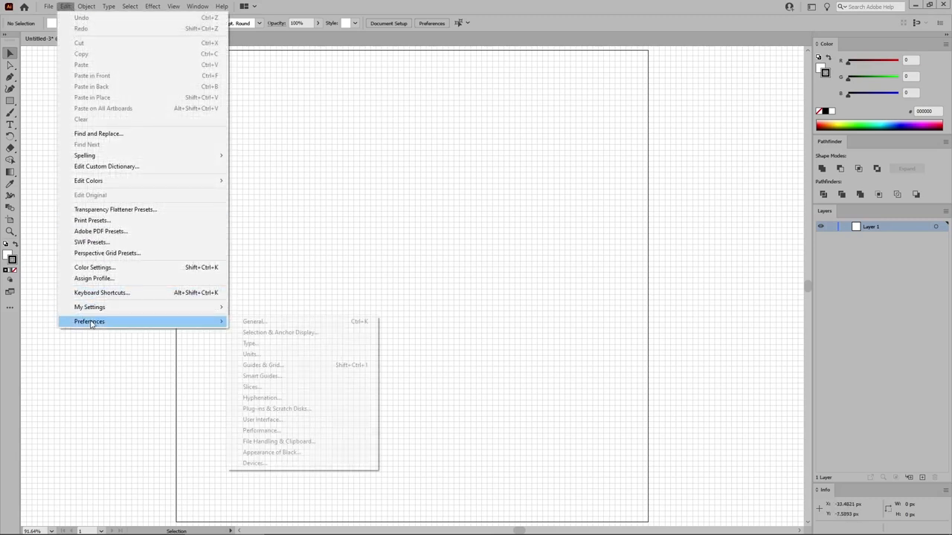
{"action": "left_click", "coordinate": [262, 366]}
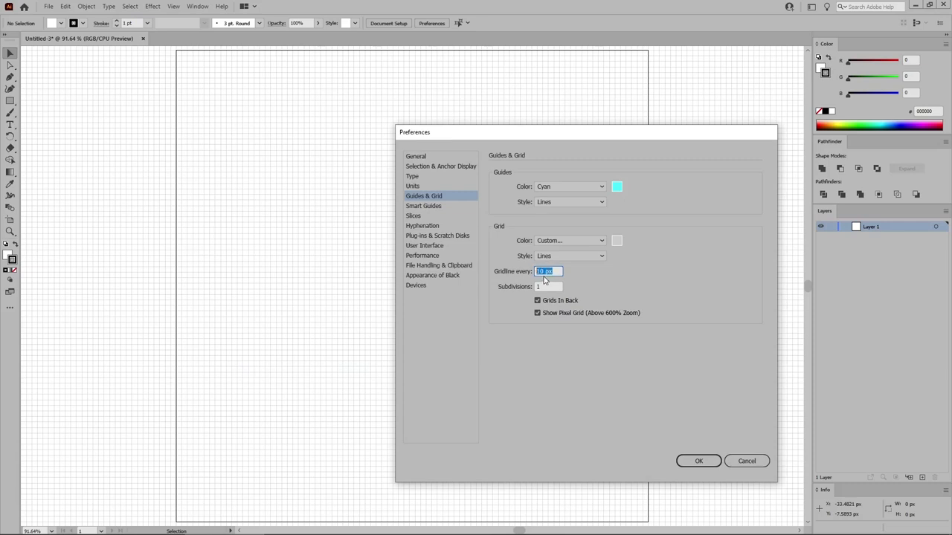
{"action": "left_click", "coordinate": [548, 287]}
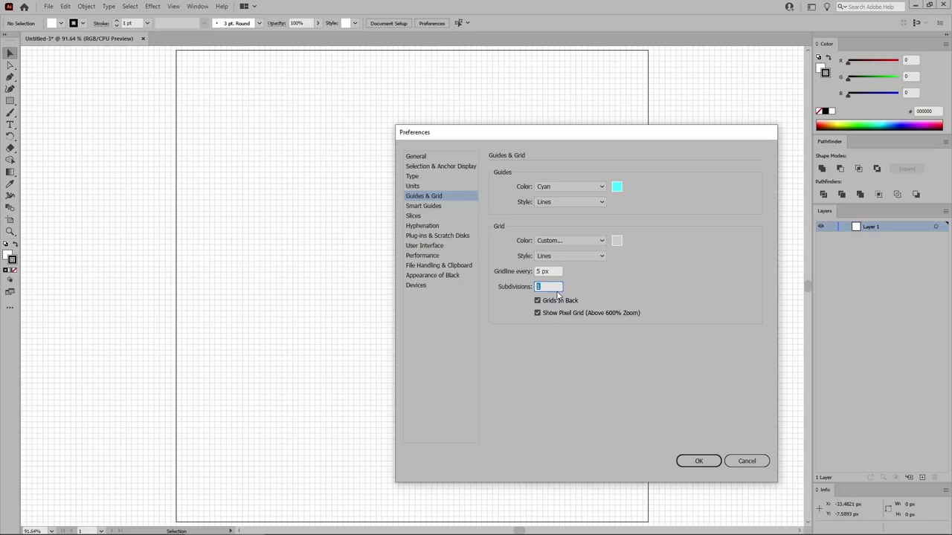
{"action": "left_click", "coordinate": [698, 461]}
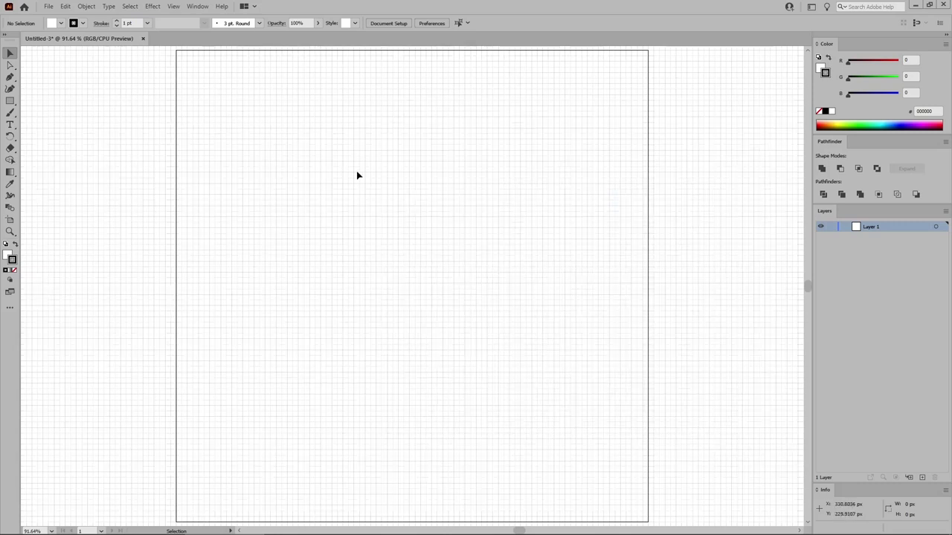
{"action": "mouse_move", "coordinate": [488, 176]}
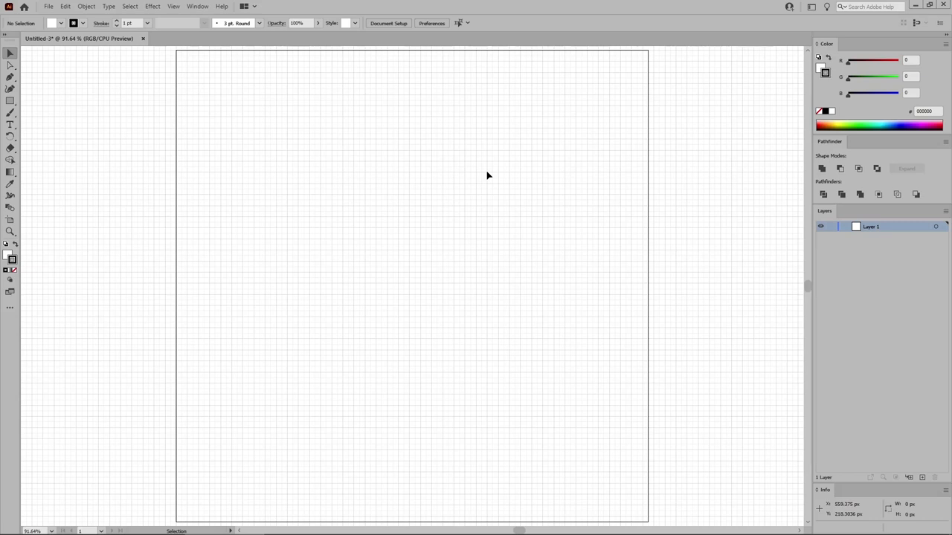
{"action": "mouse_move", "coordinate": [638, 309]}
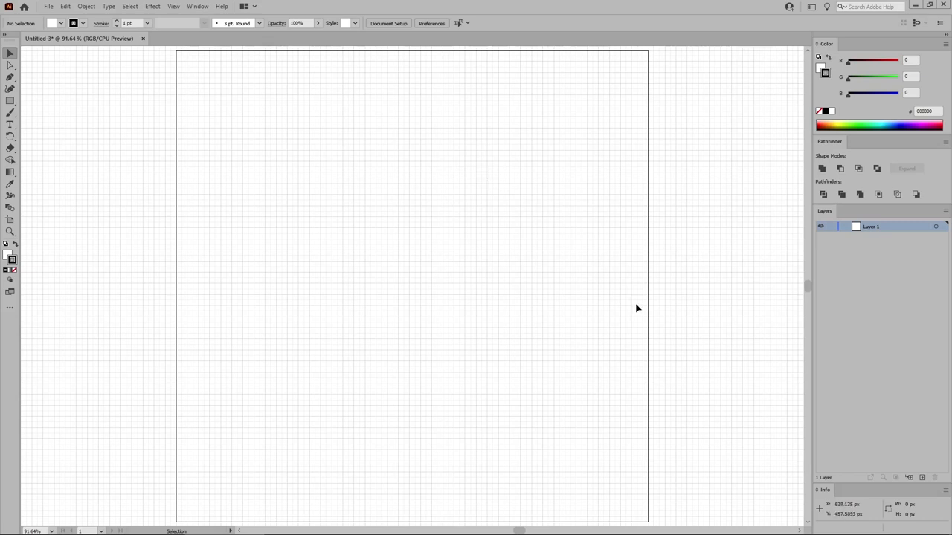
{"action": "mouse_move", "coordinate": [838, 436]}
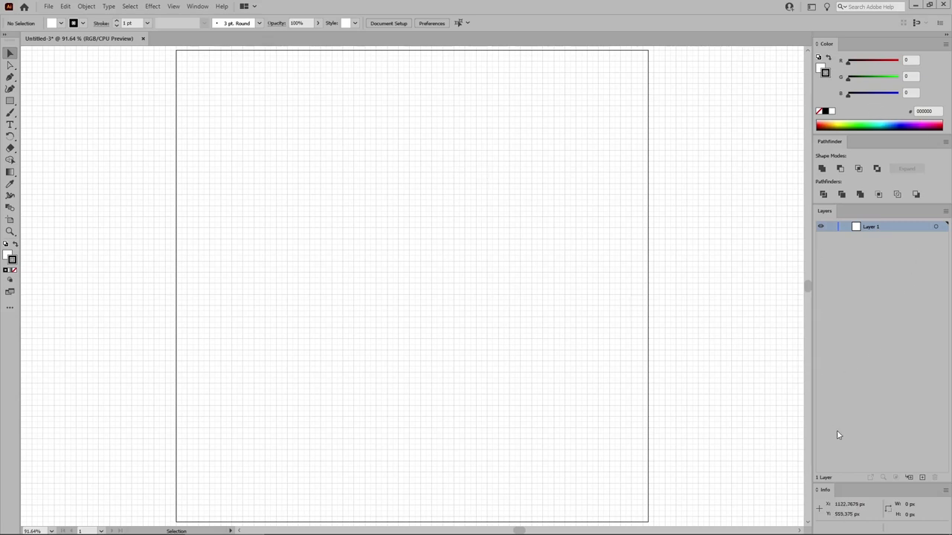
{"action": "mouse_move", "coordinate": [270, 75]}
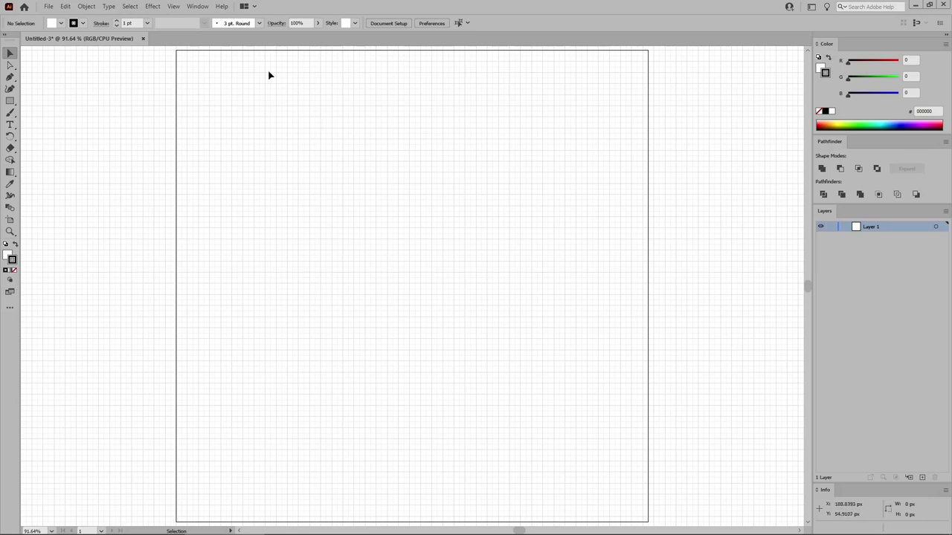
{"action": "left_click", "coordinate": [197, 6]}
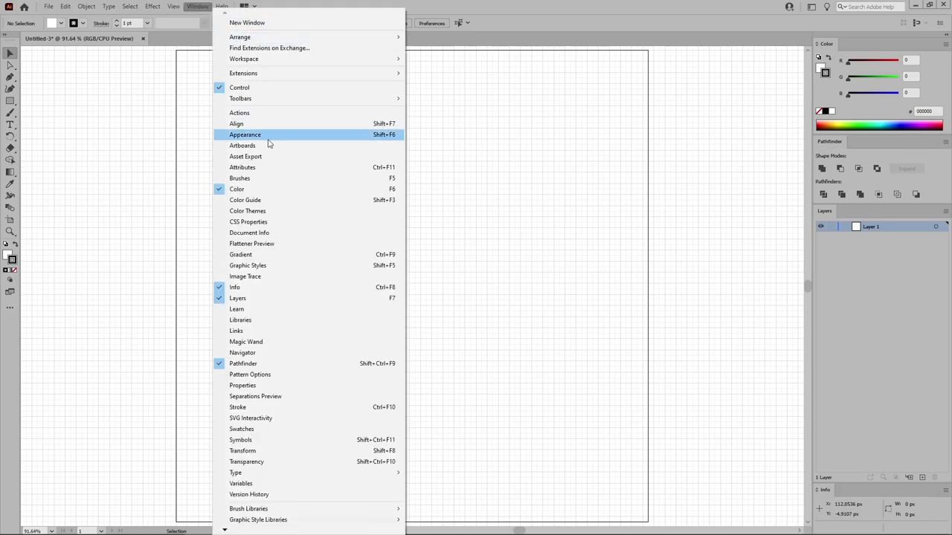
{"action": "mouse_move", "coordinate": [260, 291]}
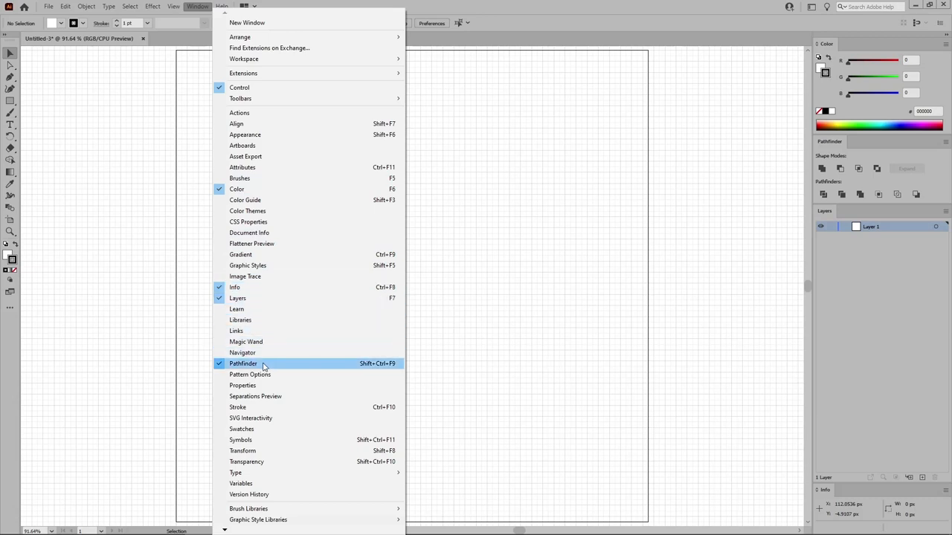
{"action": "left_click", "coordinate": [243, 363]}
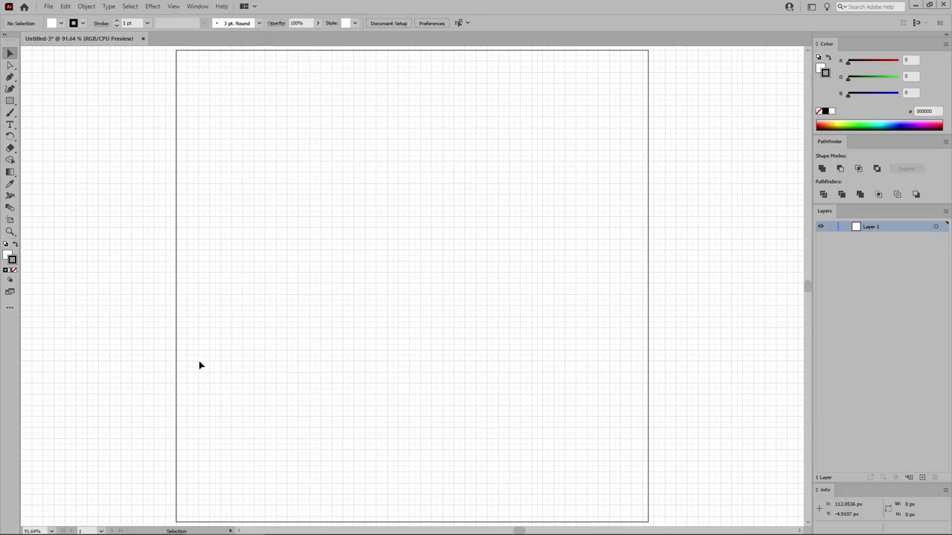
Step: Set the fill colour to light blue, RGB 191/246/255
{"action": "left_click", "coordinate": [10, 100]}
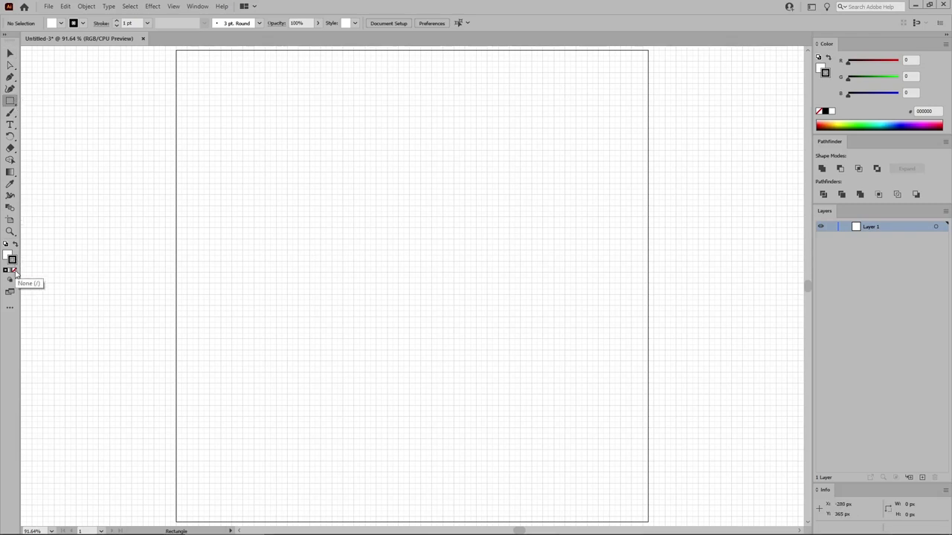
{"action": "left_click", "coordinate": [10, 258]}
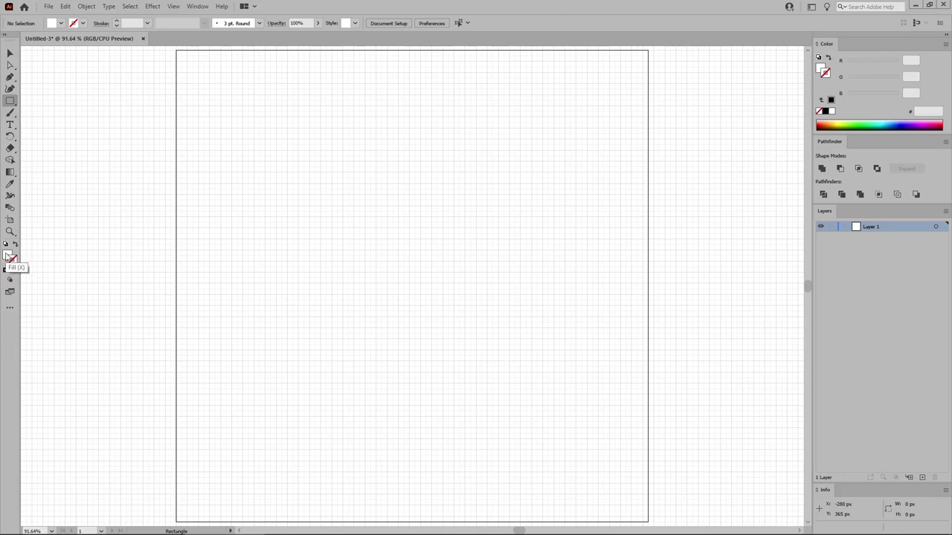
{"action": "double_click", "coordinate": [11, 256]}
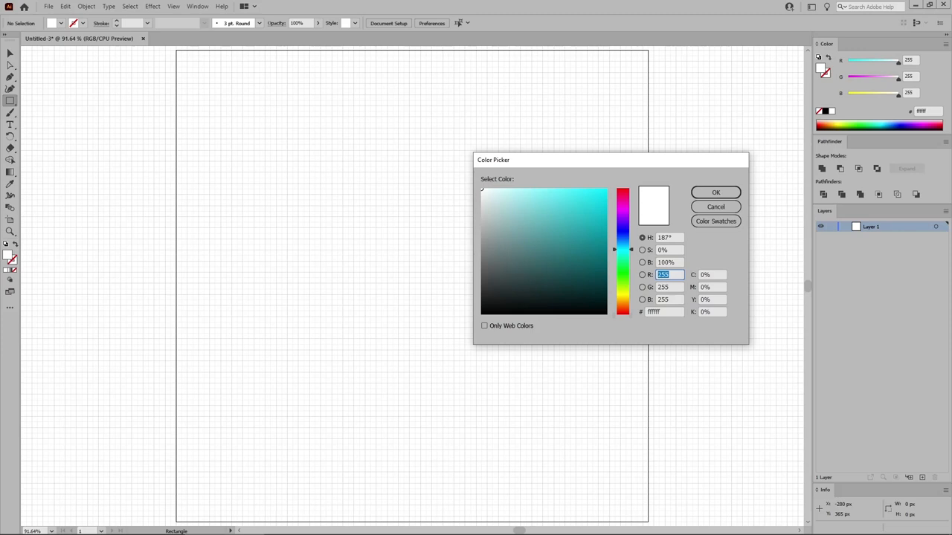
{"action": "left_click", "coordinate": [512, 189]}
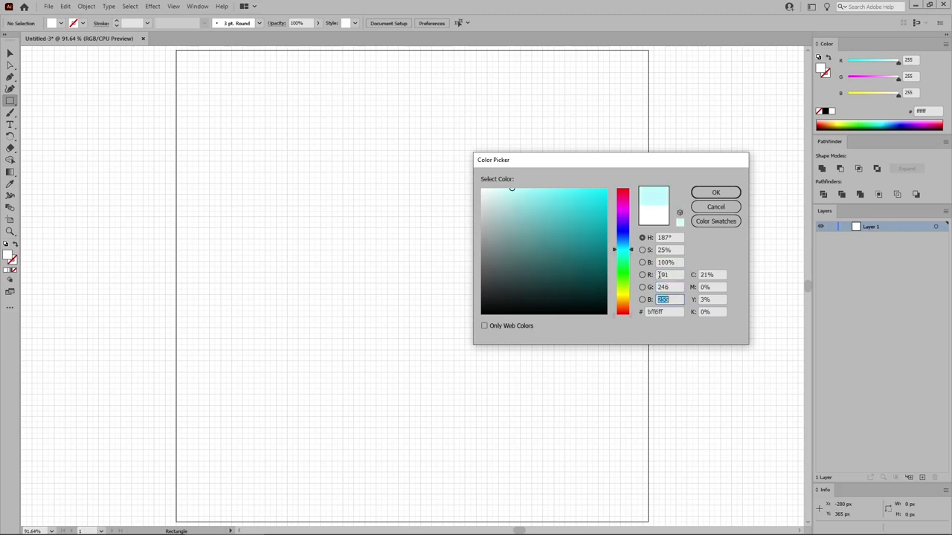
{"action": "left_click", "coordinate": [715, 192]}
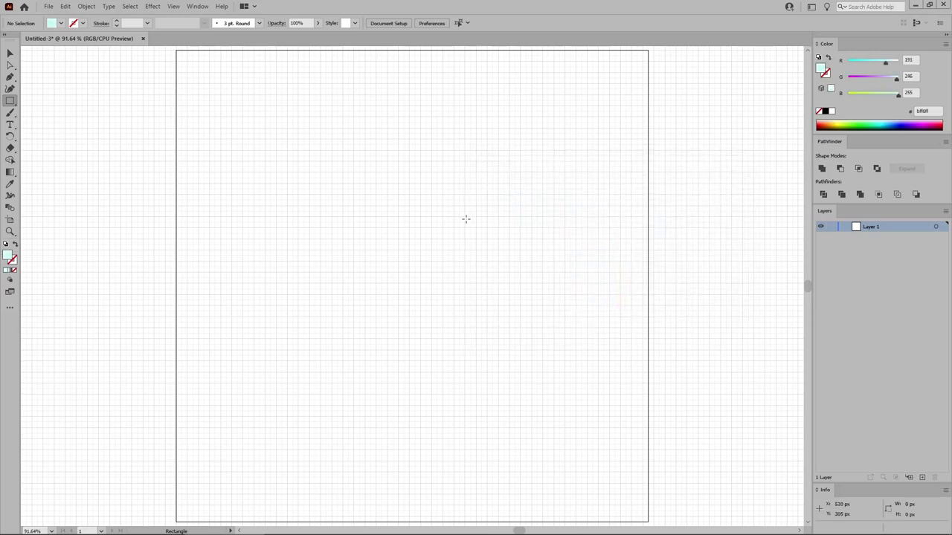
Step: Draw the 280 × 200 px light-blue sky rectangle near the artboard centre
{"action": "left_click_drag", "start_coordinate": [299, 199], "coordinate": [428, 302]}
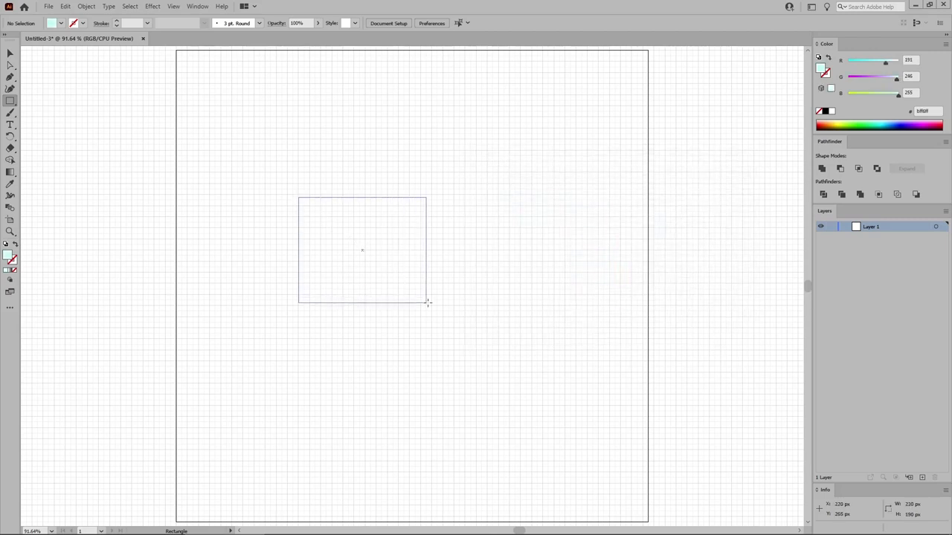
{"action": "left_click_drag", "start_coordinate": [428, 302], "coordinate": [451, 312]}
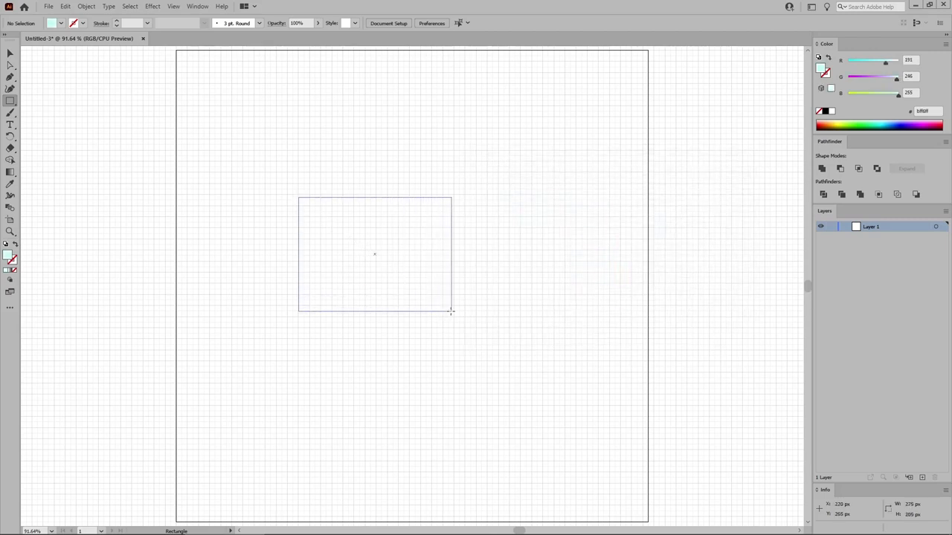
{"action": "left_click_drag", "start_coordinate": [452, 311], "coordinate": [454, 308]}
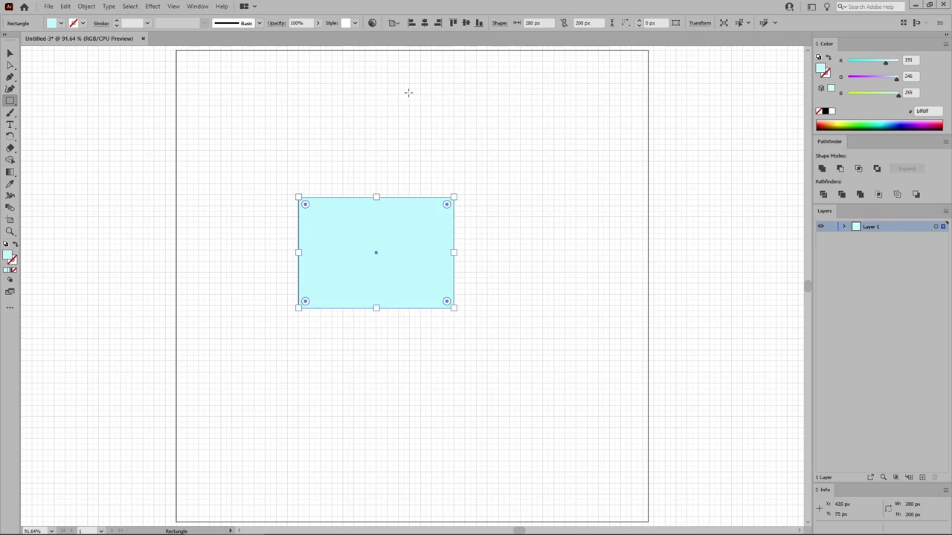
{"action": "left_click", "coordinate": [395, 22]}
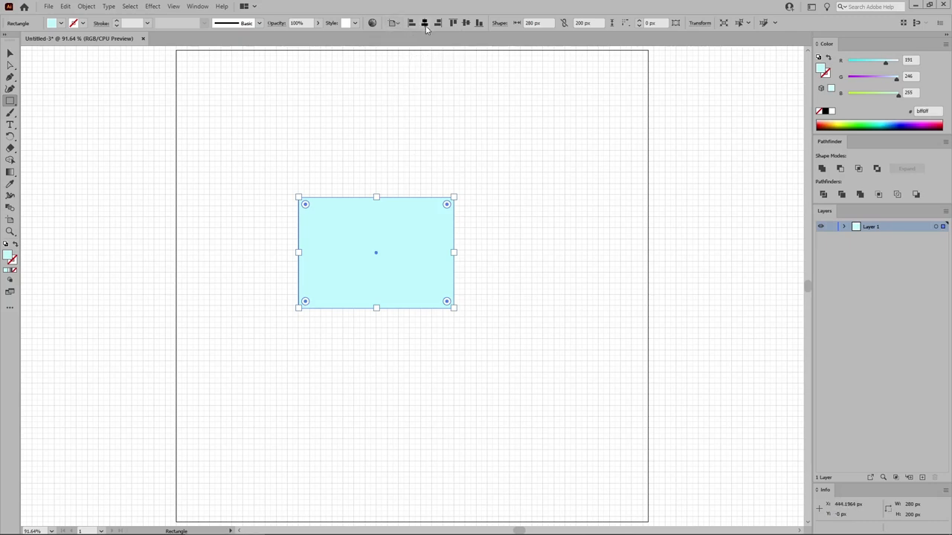
{"action": "left_click_drag", "start_coordinate": [376, 253], "coordinate": [412, 285]}
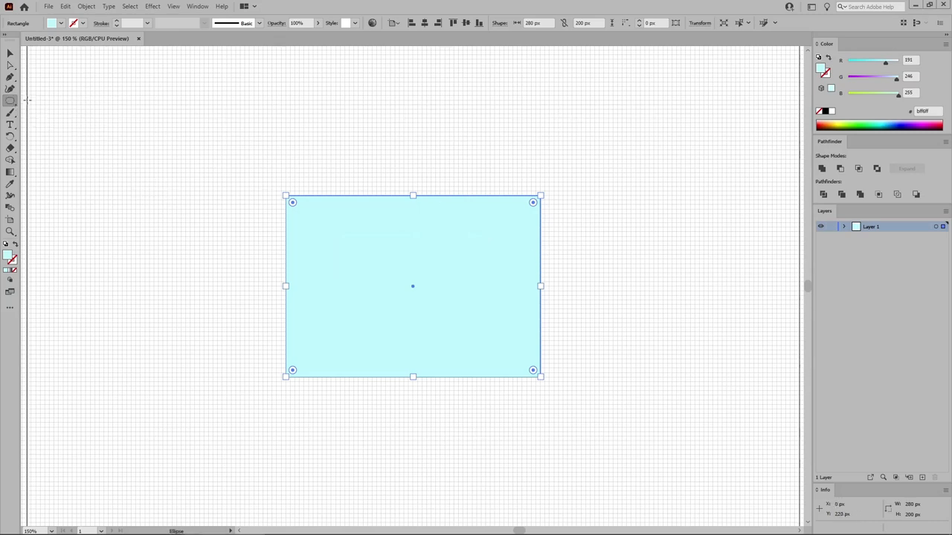
Step: Draw a 280 px circle filled #fed14d, centred on the rectangle's top edge
{"action": "left_click_drag", "start_coordinate": [149, 108], "coordinate": [267, 226]}
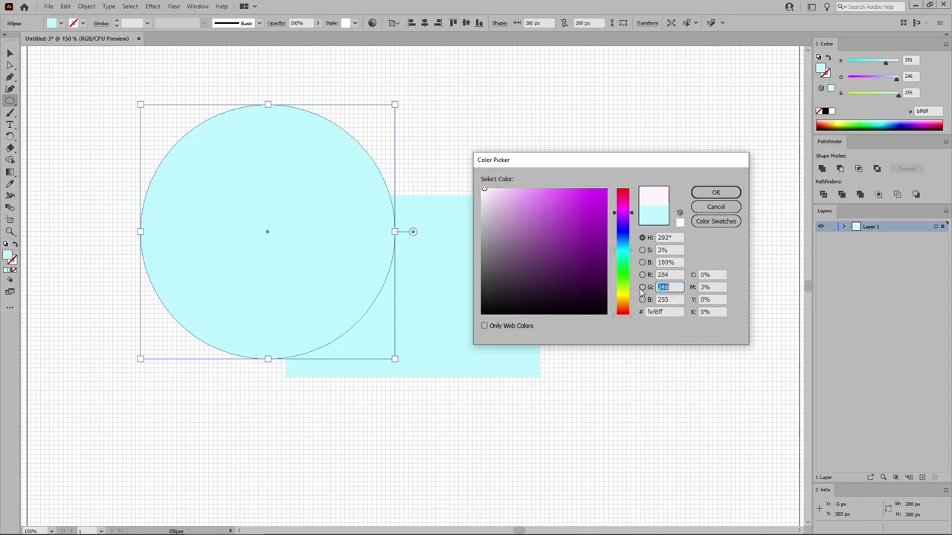
{"action": "left_click", "coordinate": [502, 188]}
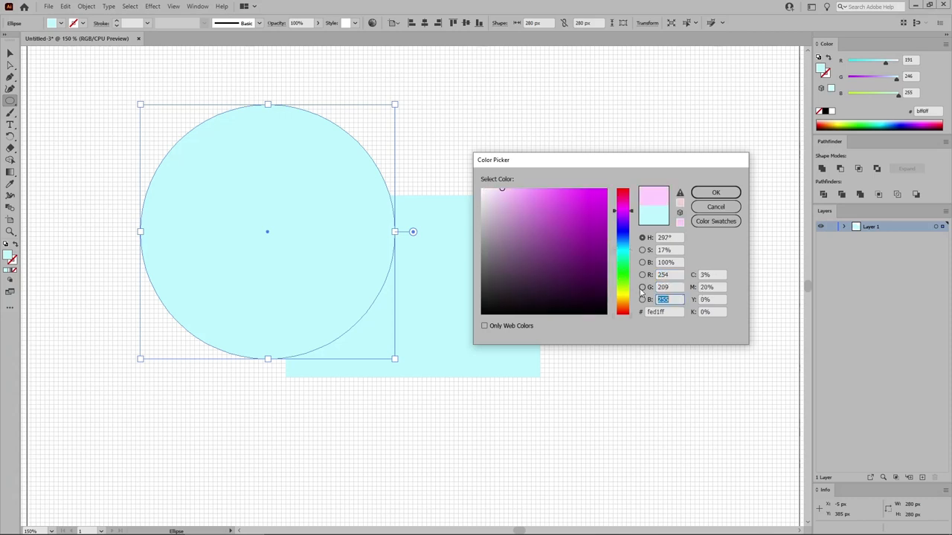
{"action": "left_click", "coordinate": [714, 192]}
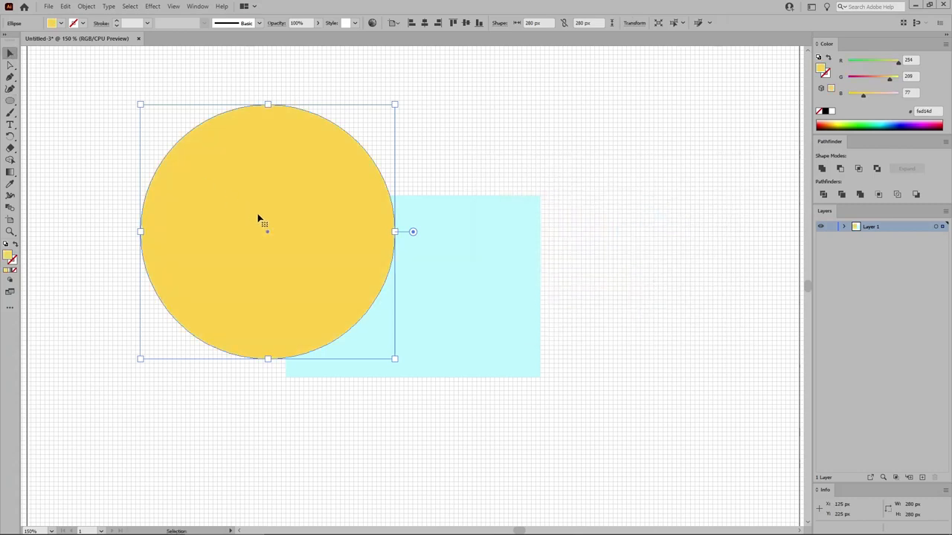
{"action": "left_click_drag", "start_coordinate": [264, 224], "coordinate": [420, 186]}
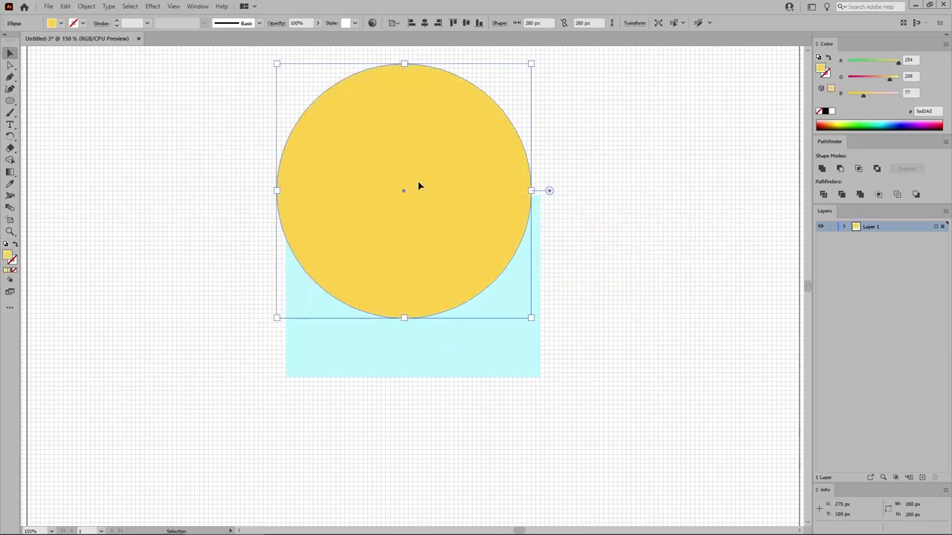
{"action": "left_click_drag", "start_coordinate": [420, 186], "coordinate": [457, 219]}
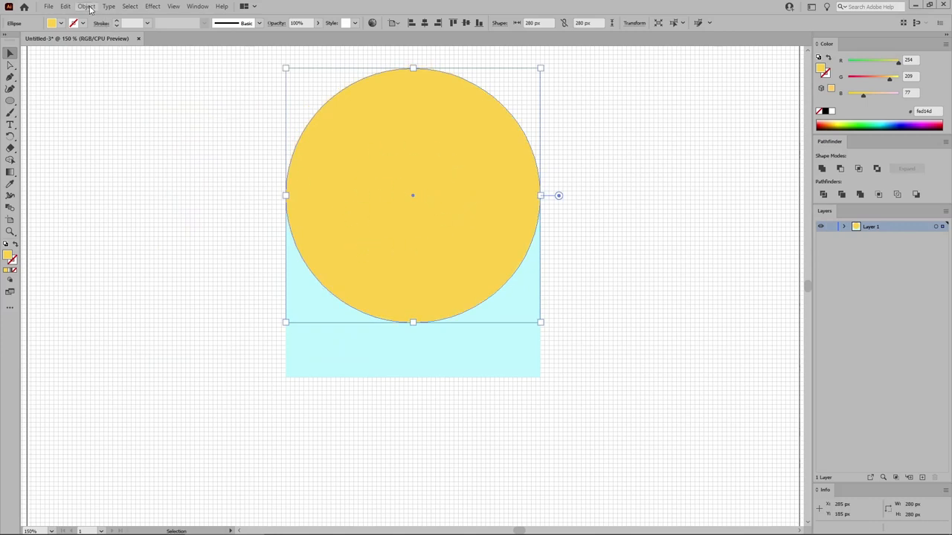
Step: Offset the circle by -30 px and colour the inner circle #fec14d
{"action": "left_click", "coordinate": [86, 6]}
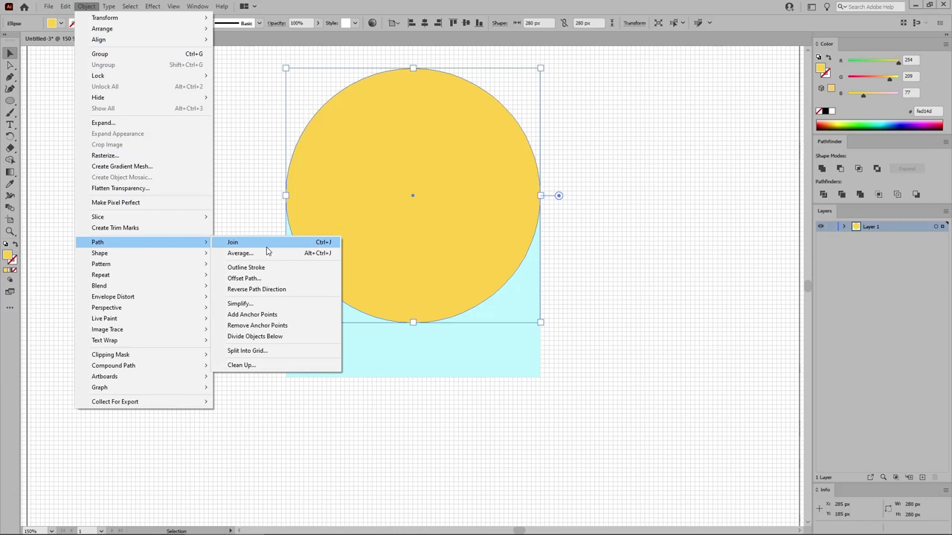
{"action": "left_click", "coordinate": [244, 278]}
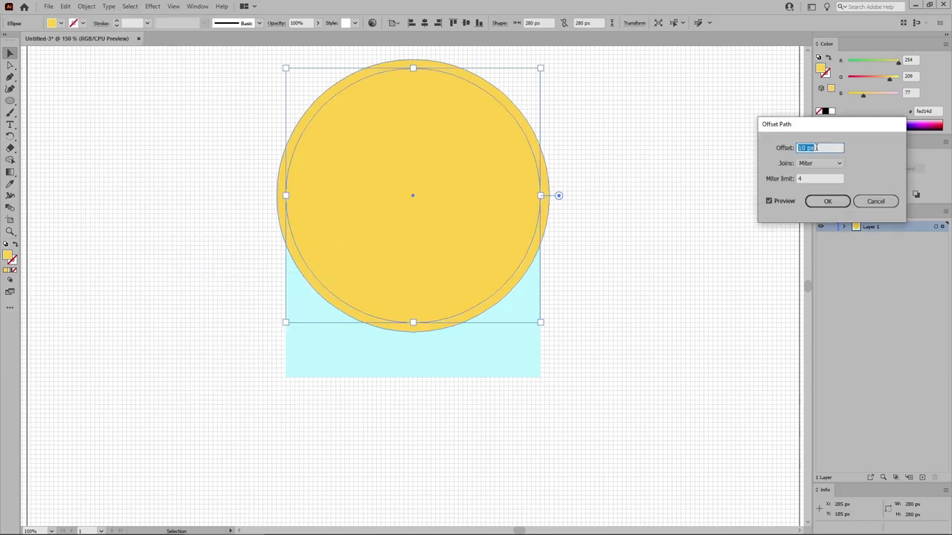
{"action": "type", "text": "-3"}
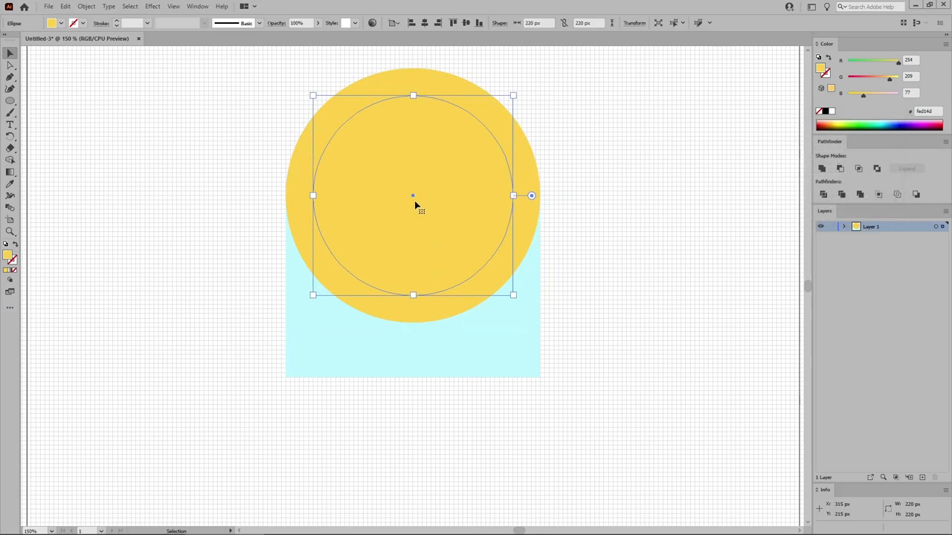
{"action": "mouse_move", "coordinate": [435, 207]}
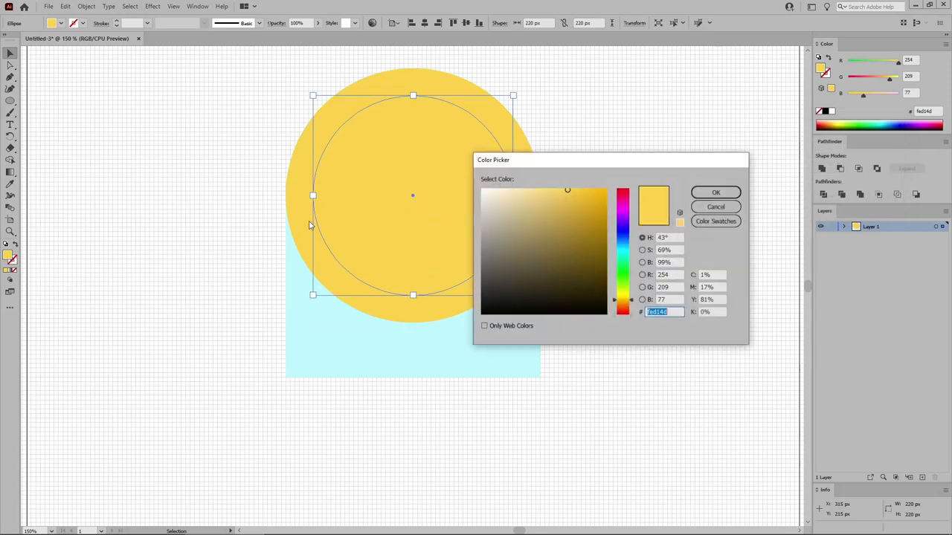
{"action": "mouse_move", "coordinate": [673, 274]}
{"action": "type", "text": "14"}
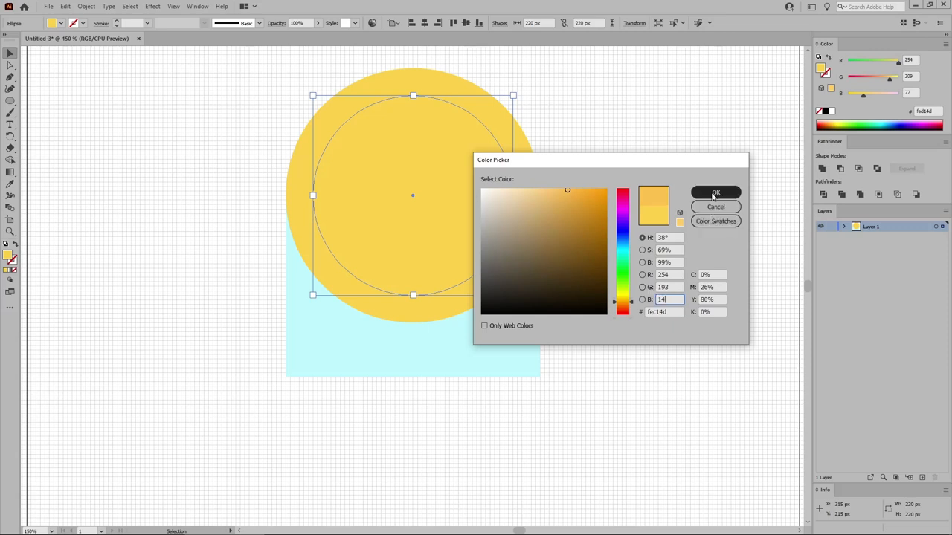
{"action": "left_click", "coordinate": [714, 193]}
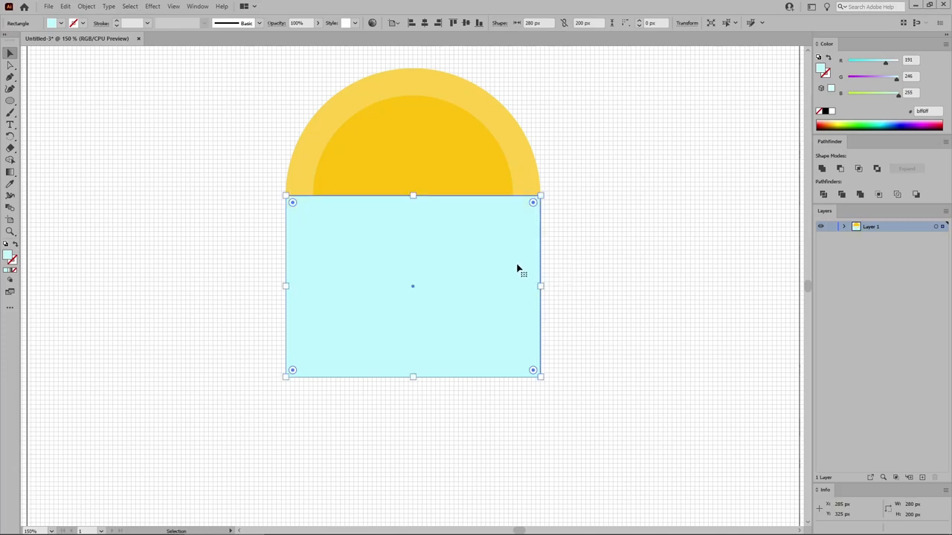
{"action": "mouse_move", "coordinate": [396, 230]}
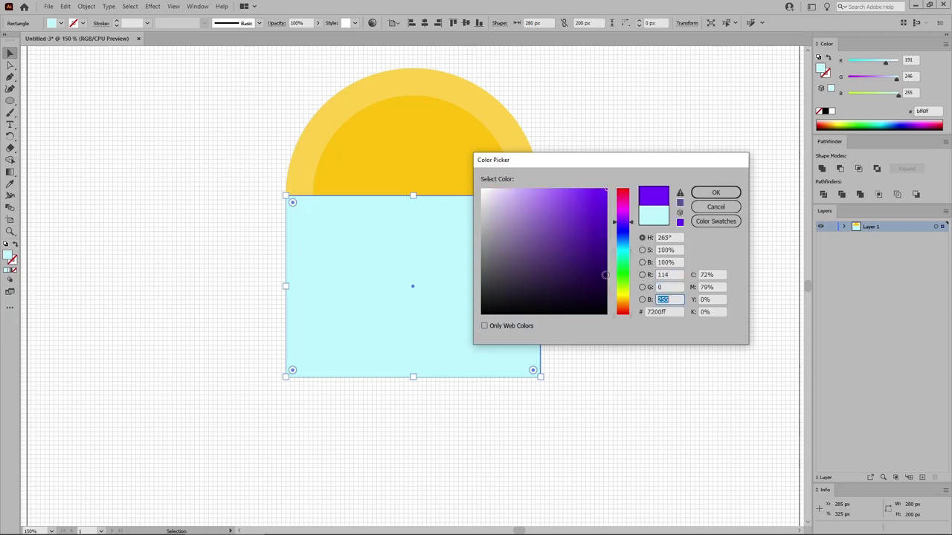
Step: Recolour the front rectangle #720000 and select its two top anchor points
{"action": "left_click", "coordinate": [715, 192]}
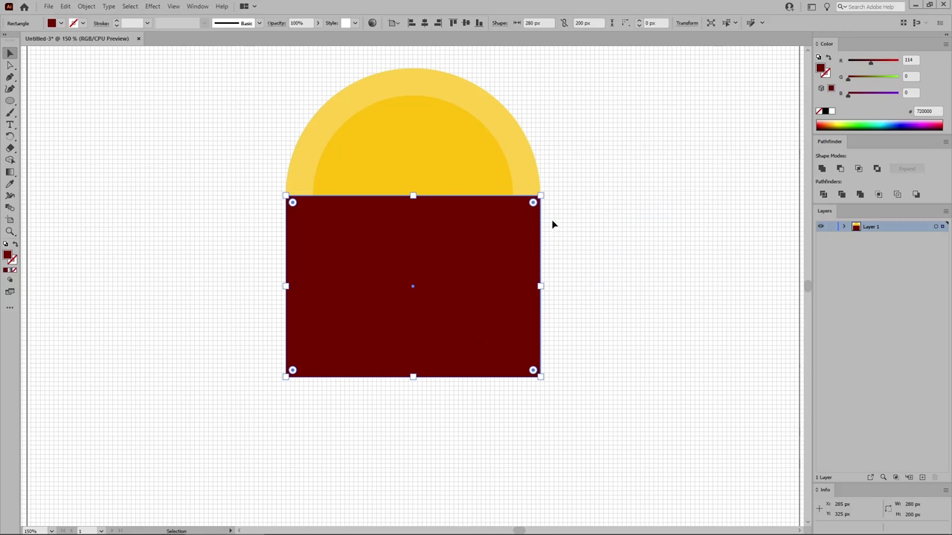
{"action": "left_click", "coordinate": [11, 65]}
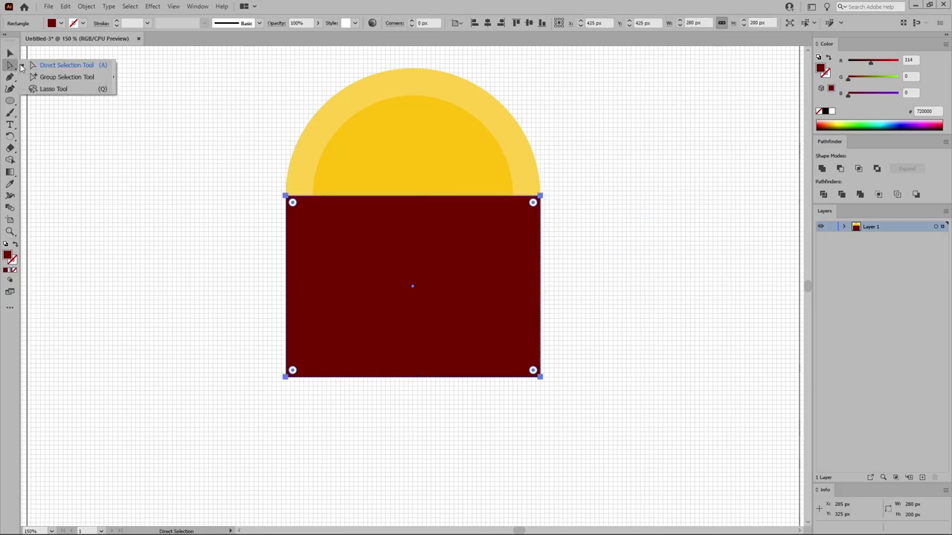
{"action": "left_click", "coordinate": [228, 191]}
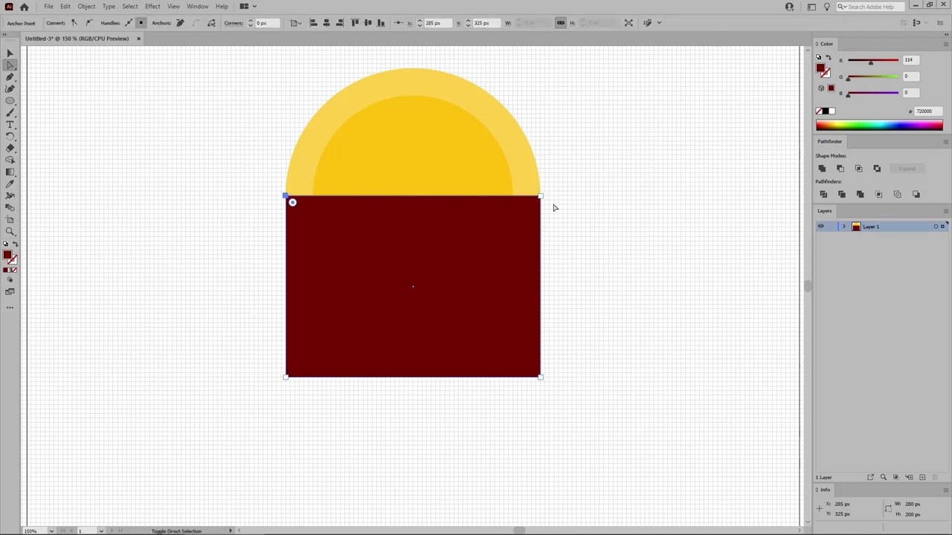
{"action": "left_click", "coordinate": [540, 202]}
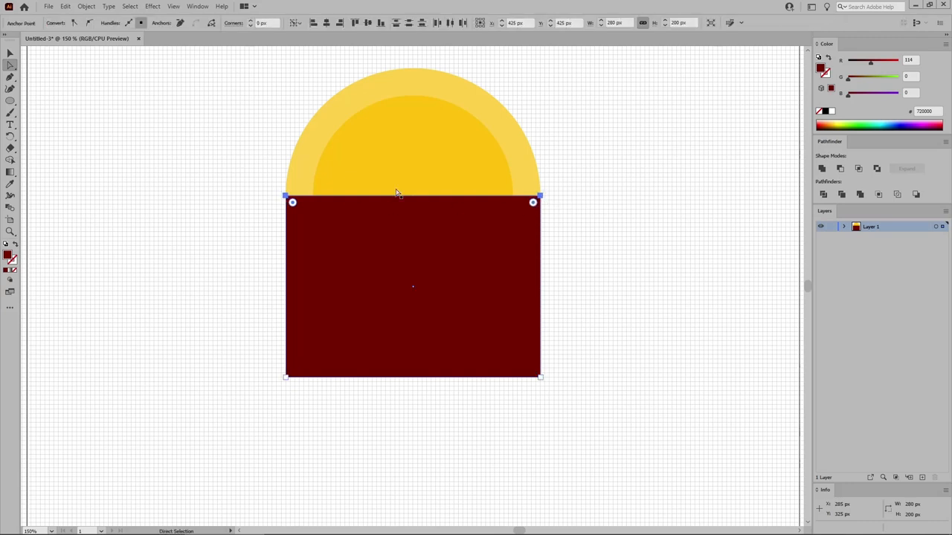
Step: Average both top anchors (Both axes) into a single tent peak
{"action": "left_click", "coordinate": [86, 6]}
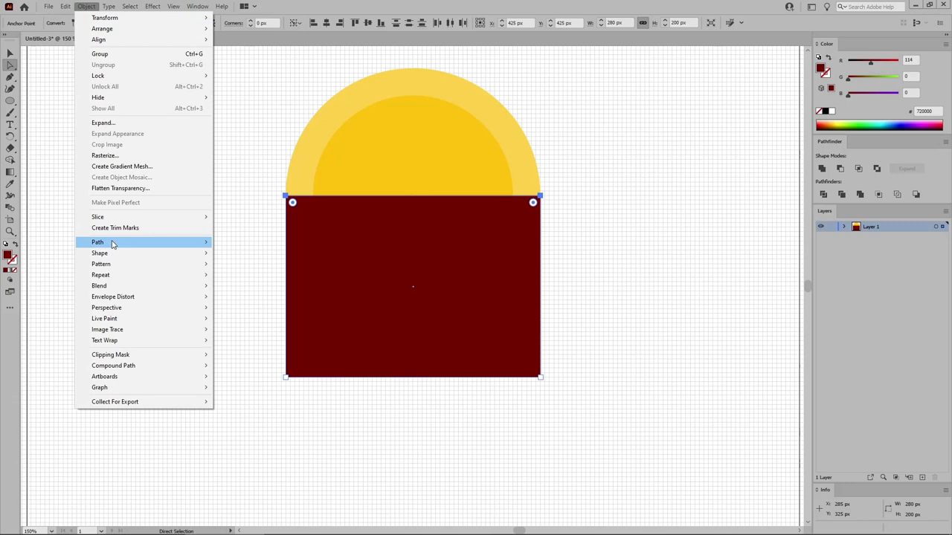
{"action": "left_click", "coordinate": [238, 253]}
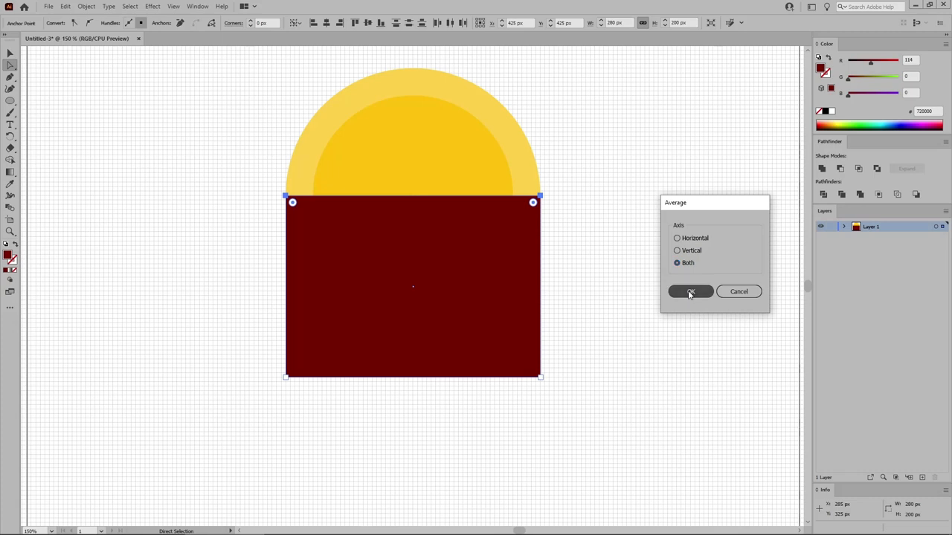
{"action": "left_click", "coordinate": [689, 291]}
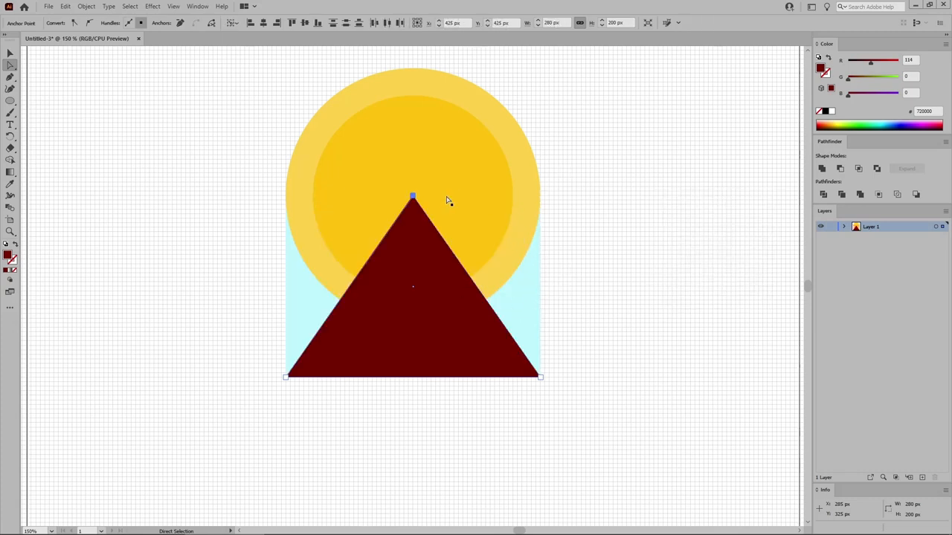
{"action": "left_click", "coordinate": [414, 198]}
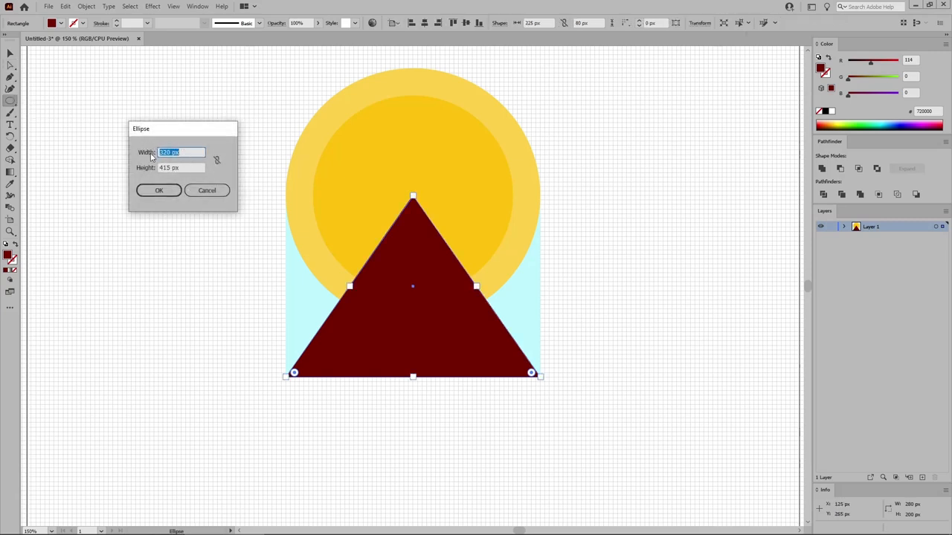
Step: Colour the ellipse red (R 206, G 55, B 37) and intersect it with the tent
{"action": "type", "text": "4"}
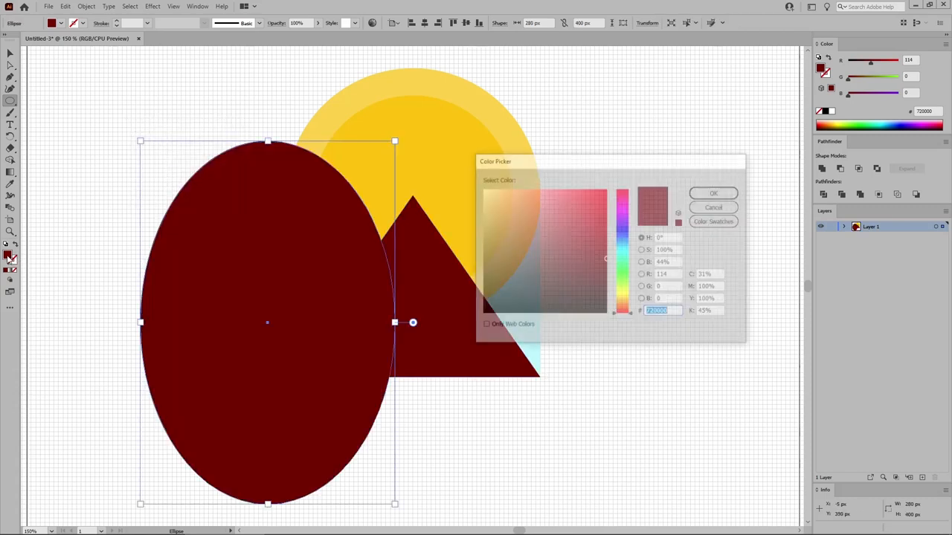
{"action": "type", "text": "20"}
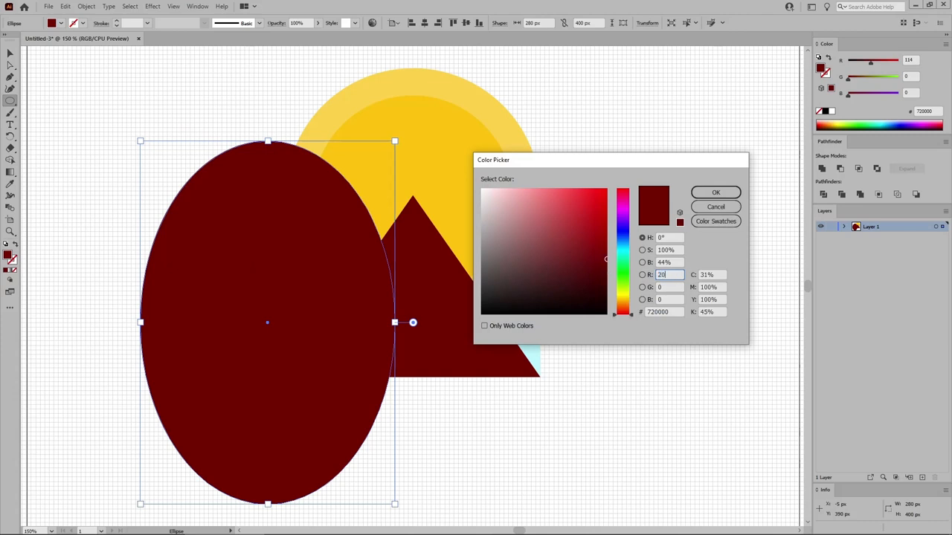
{"action": "left_click", "coordinate": [604, 208]}
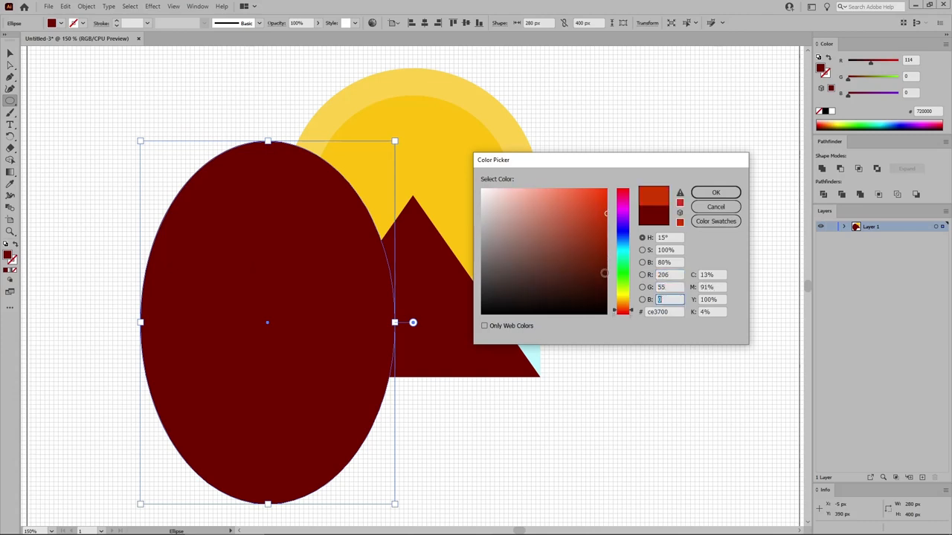
{"action": "left_click", "coordinate": [714, 192]}
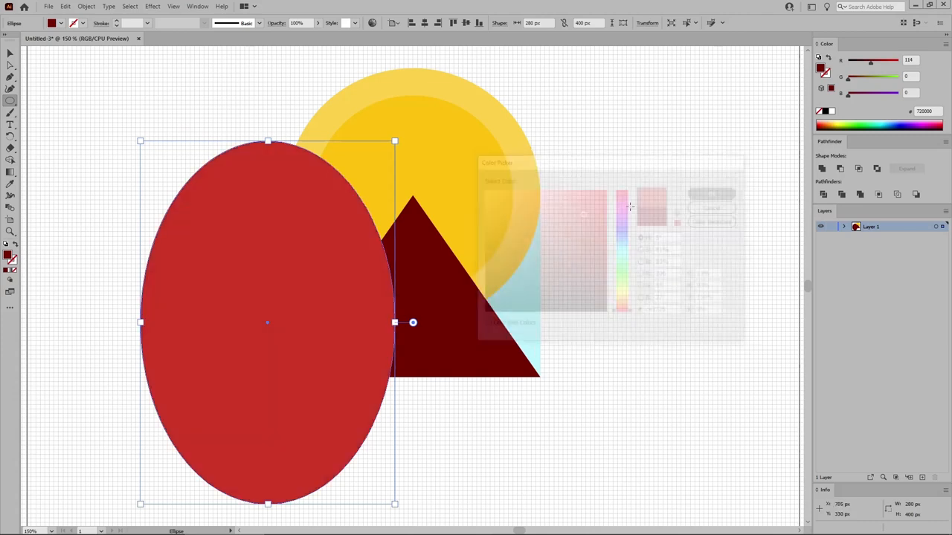
{"action": "left_click", "coordinate": [710, 193]}
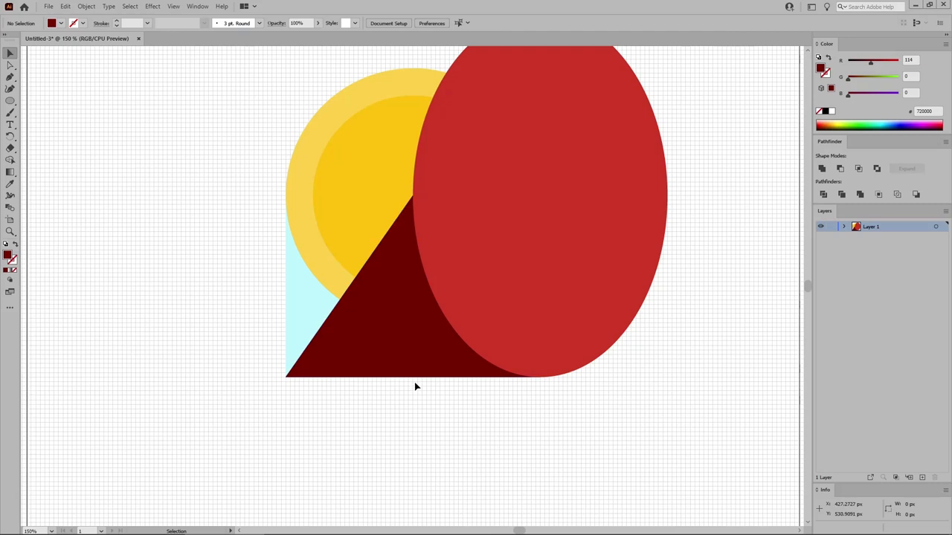
{"action": "mouse_move", "coordinate": [413, 333]}
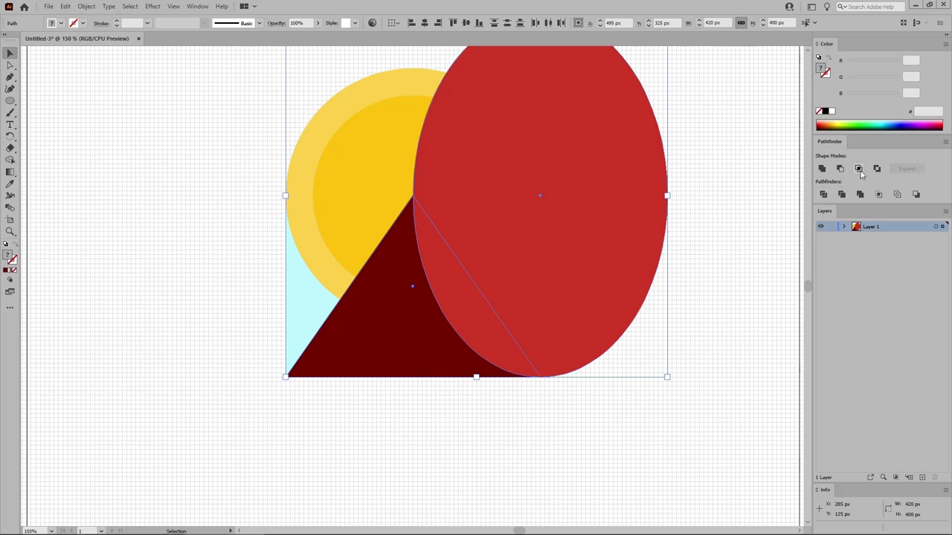
{"action": "left_click", "coordinate": [858, 169]}
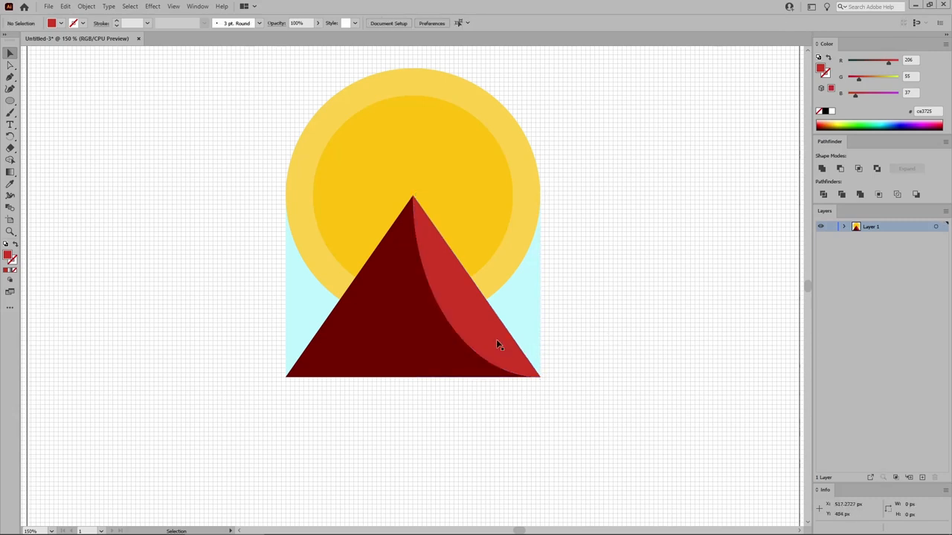
Step: Copy the red flap into a strip along its lower edge, eyedropping the sun's light yellow
{"action": "left_click", "coordinate": [498, 344]}
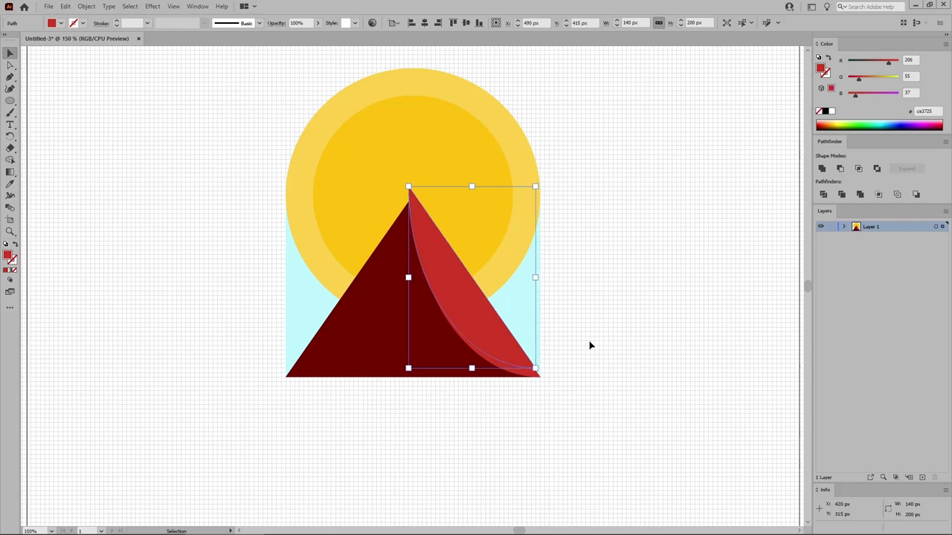
{"action": "left_click", "coordinate": [569, 347]}
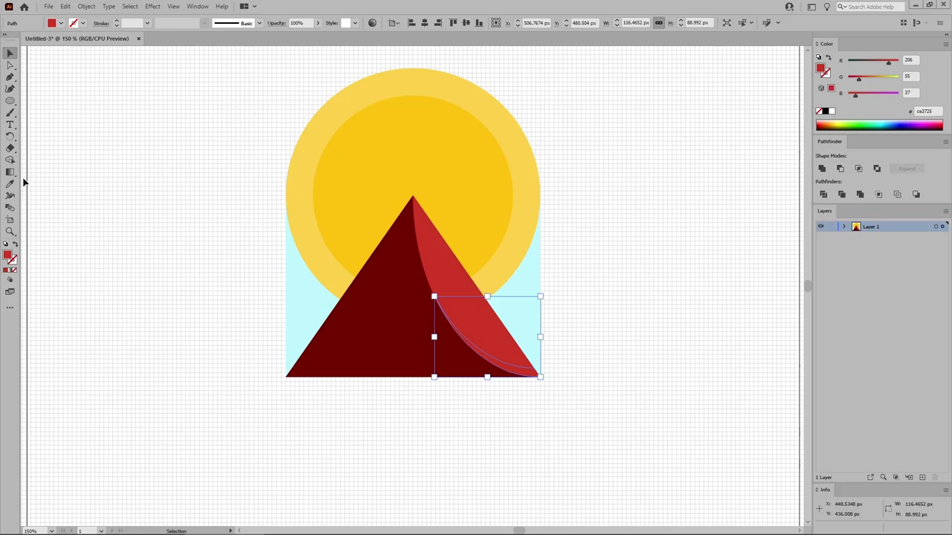
{"action": "left_click", "coordinate": [10, 184]}
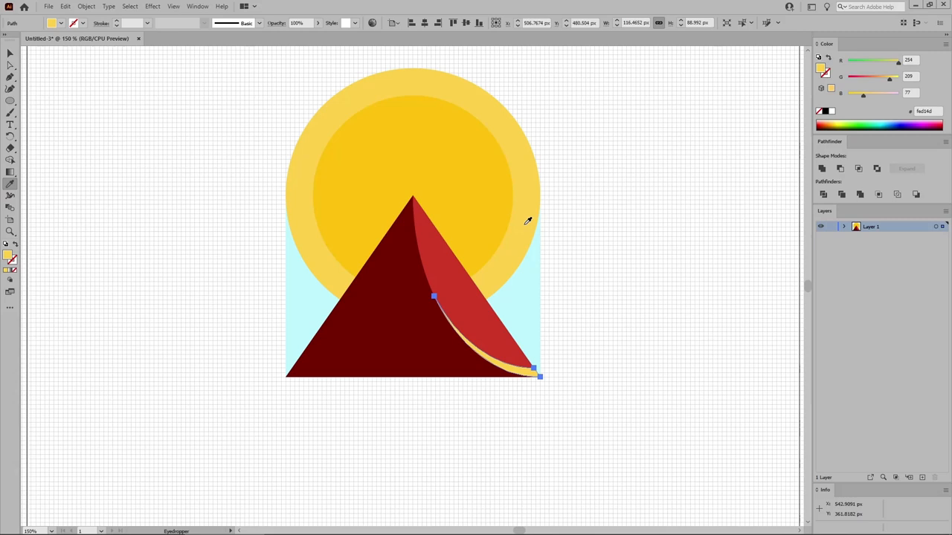
{"action": "mouse_move", "coordinate": [457, 229]}
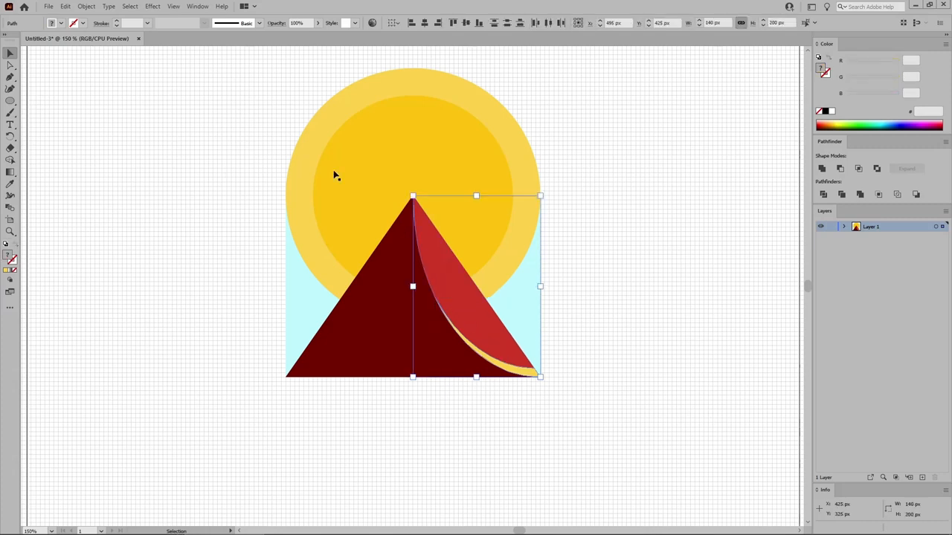
Step: Reflect a copy of the flap and yellow strip across the vertical axis
{"action": "left_click", "coordinate": [86, 6]}
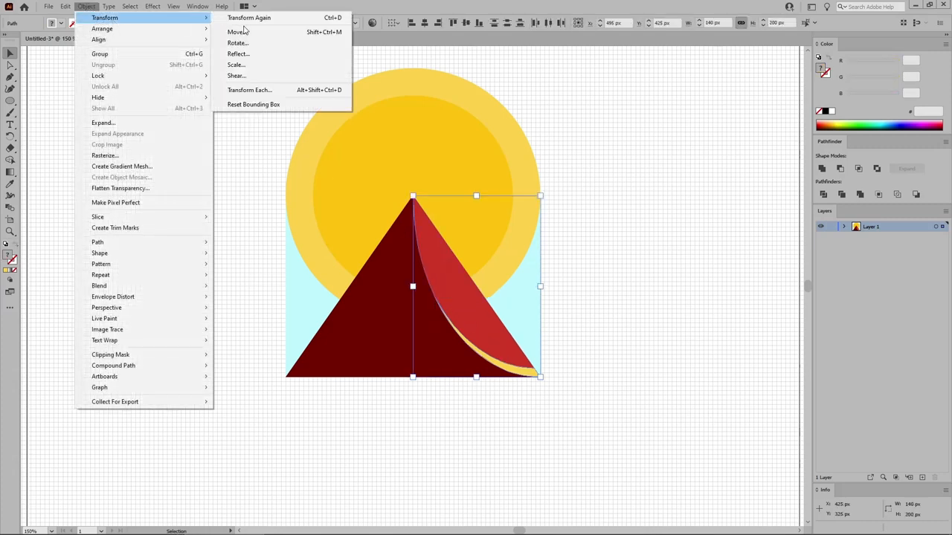
{"action": "left_click", "coordinate": [238, 53]}
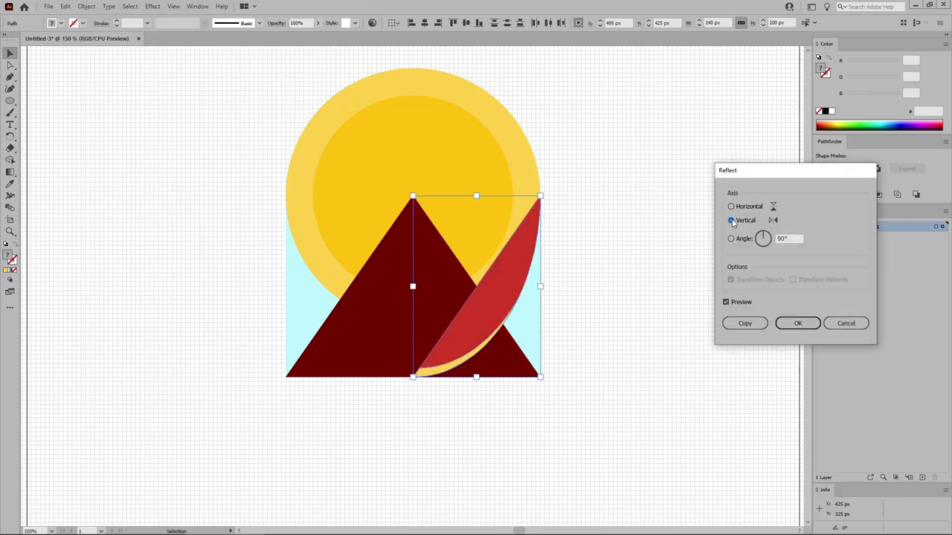
{"action": "left_click", "coordinate": [744, 323]}
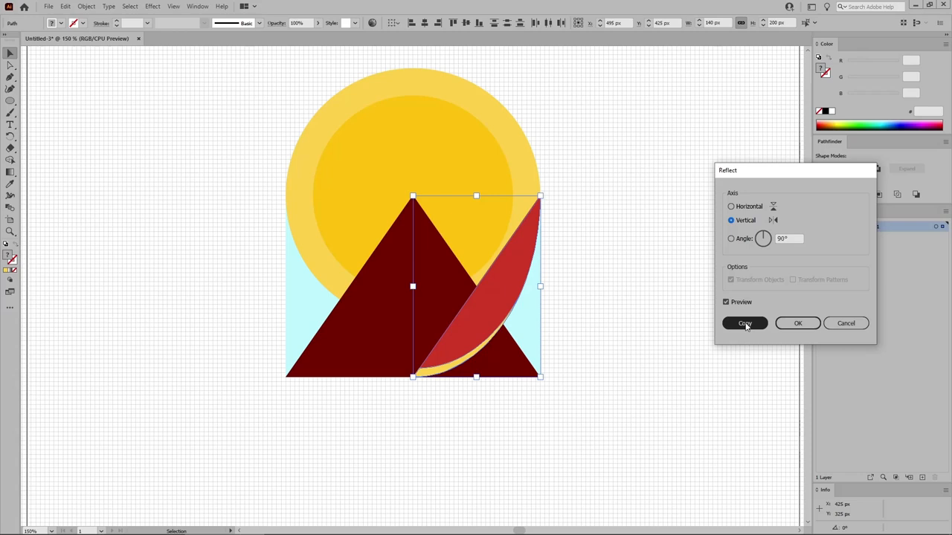
{"action": "left_click", "coordinate": [745, 322]}
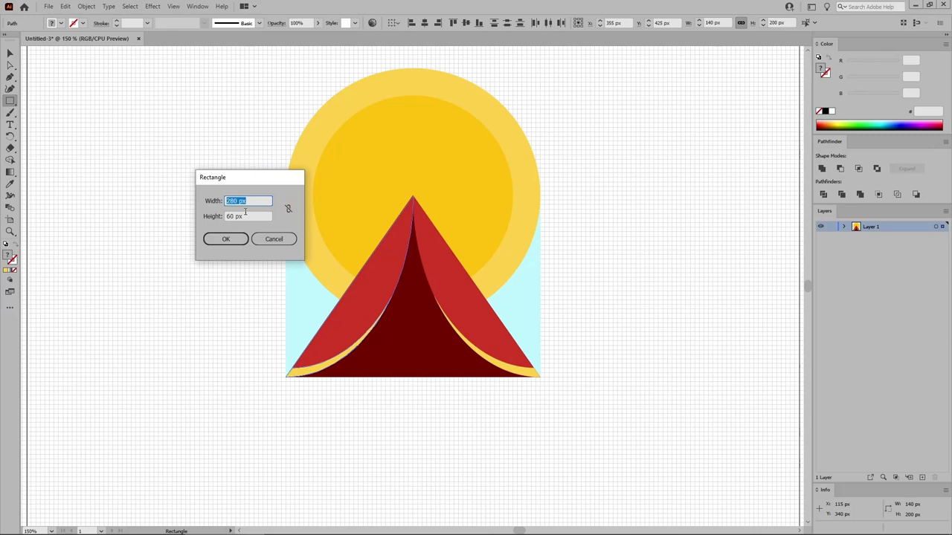
Step: Draw a 280 × 60 px light-yellow rectangle at the tent base and round its corners
{"action": "left_click", "coordinate": [249, 216]}
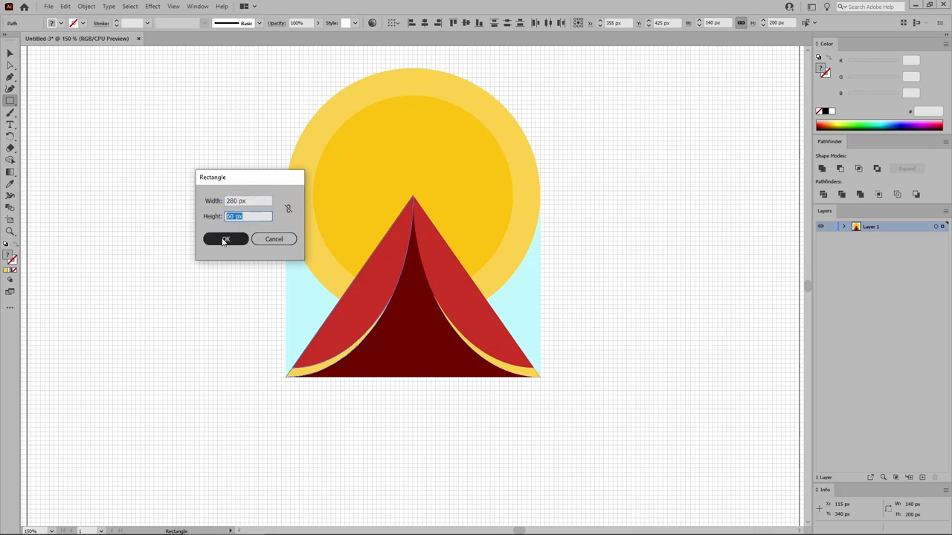
{"action": "left_click", "coordinate": [226, 239]}
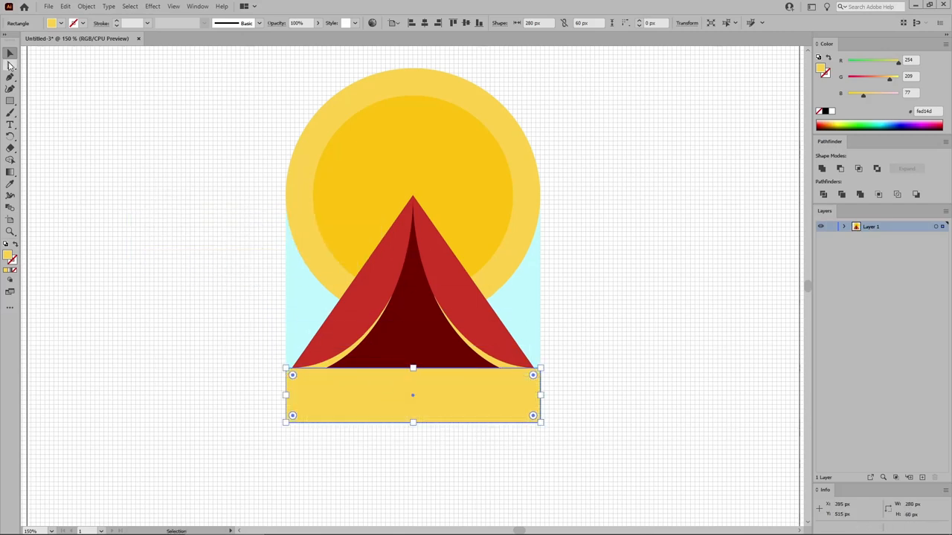
{"action": "left_click", "coordinate": [10, 65]}
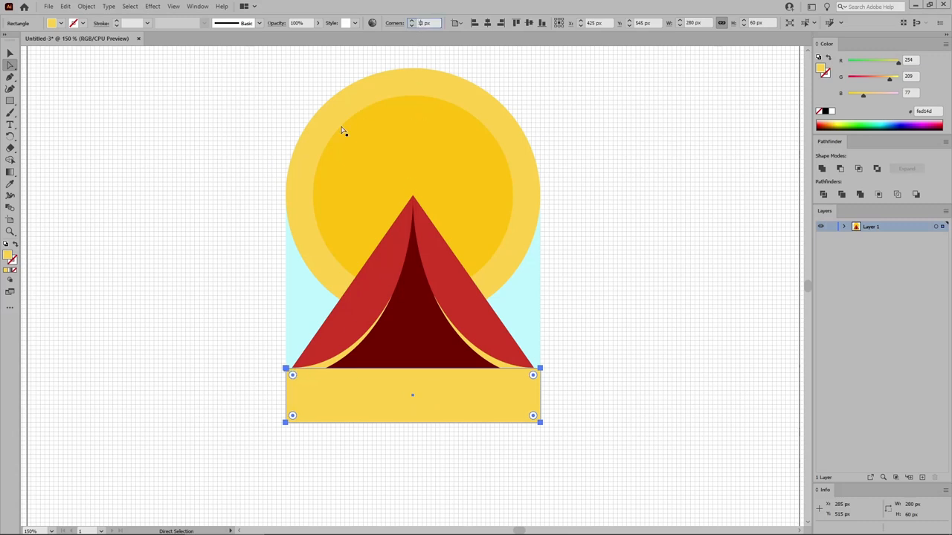
{"action": "left_click", "coordinate": [10, 124]}
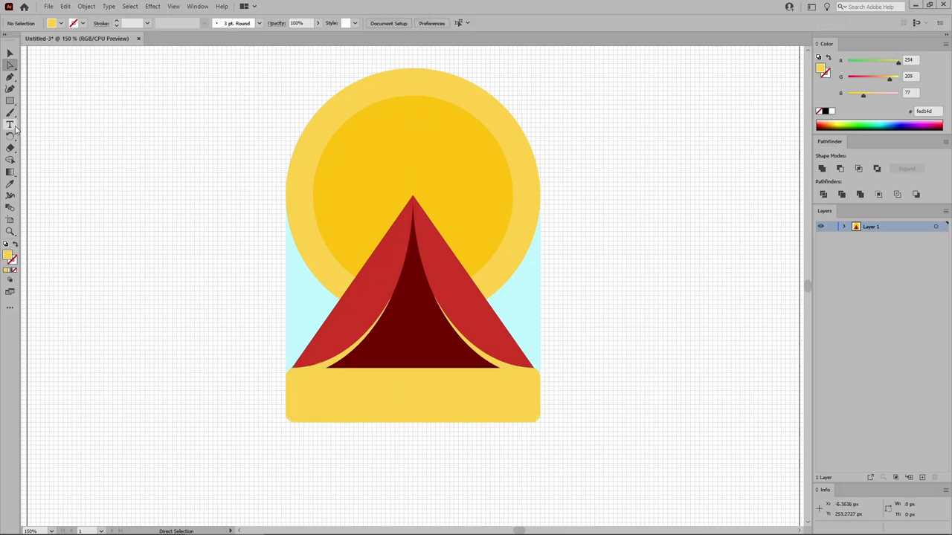
Step: Type 'SUMMER CAMP' in the Knicknack Regular font
{"action": "left_click", "coordinate": [11, 124]}
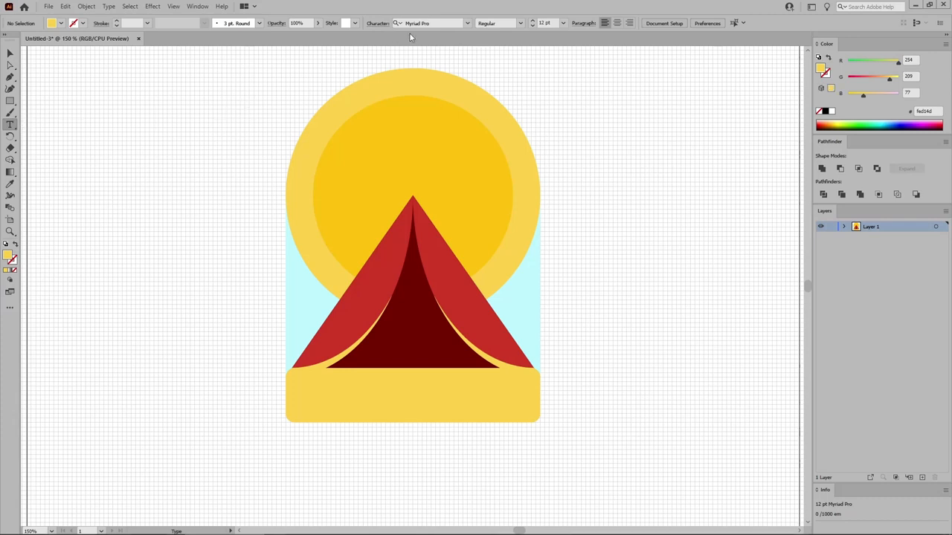
{"action": "type", "text": "kn"}
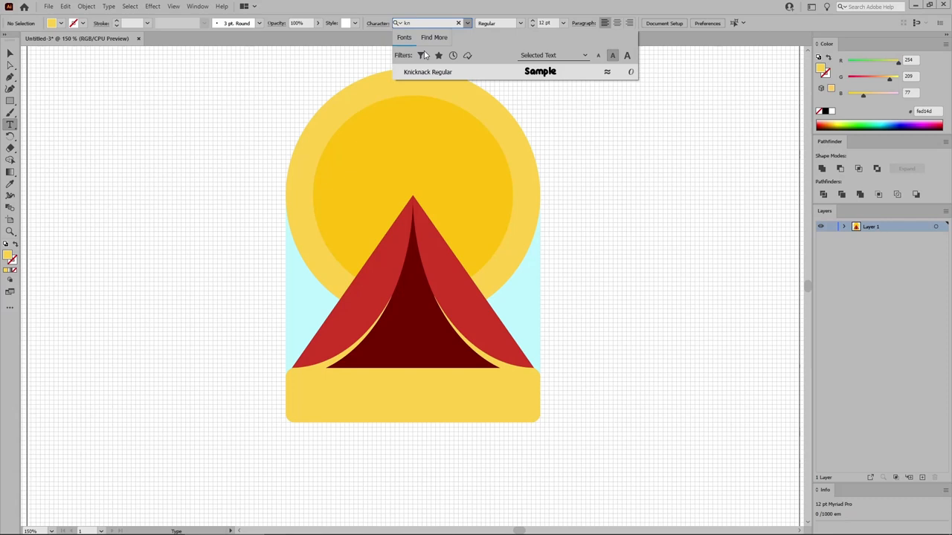
{"action": "left_click", "coordinate": [428, 71]}
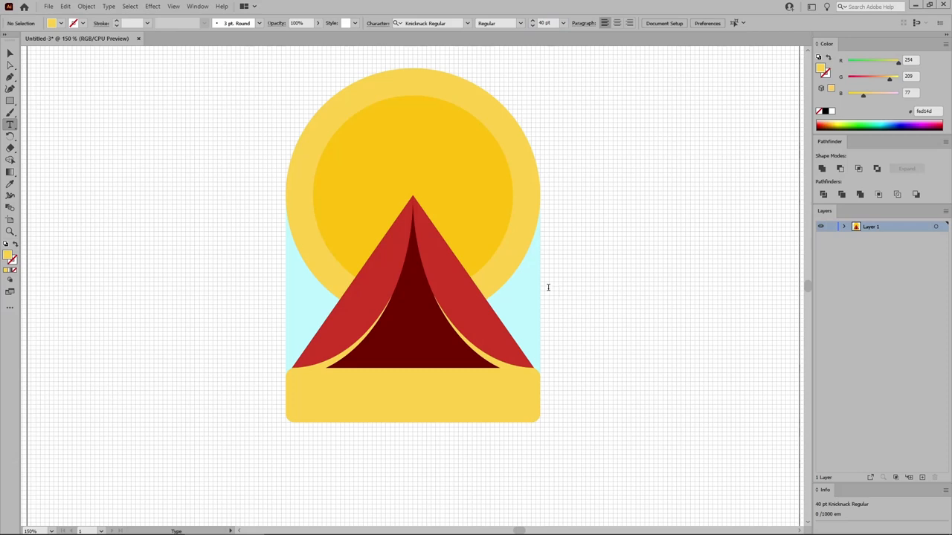
{"action": "type", "text": "SUMMER"}
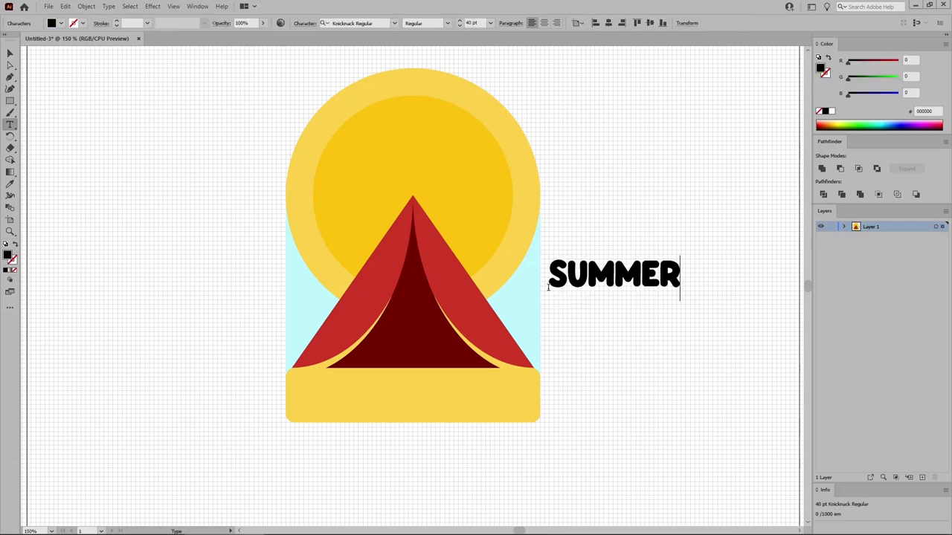
{"action": "type", "text": "CAMP"}
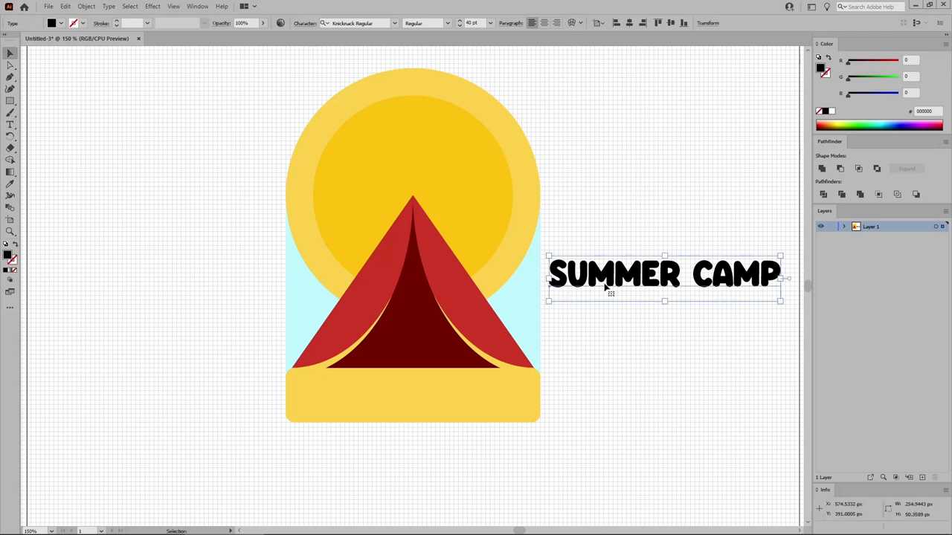
Step: Move the text onto the yellow banner and colour it the tent's red
{"action": "left_click_drag", "start_coordinate": [662, 275], "coordinate": [416, 398]}
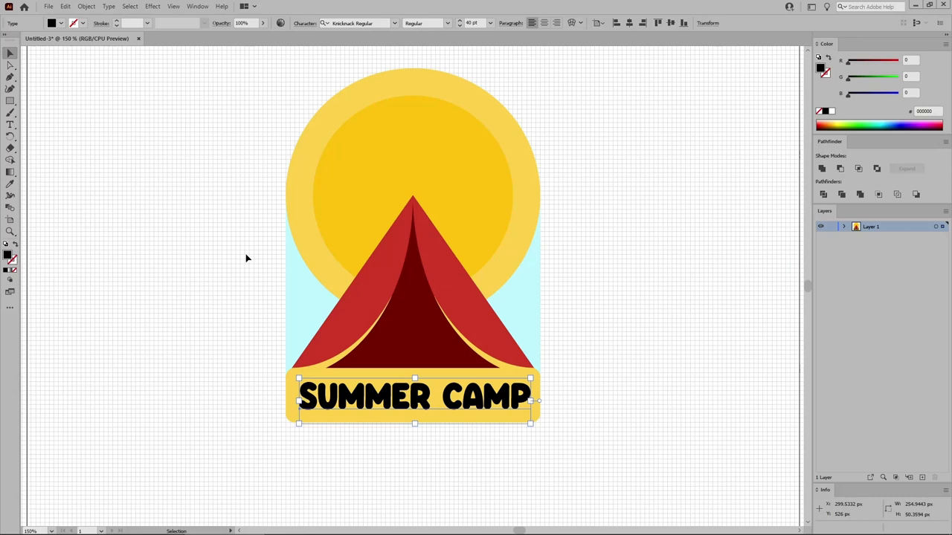
{"action": "left_click", "coordinate": [11, 184]}
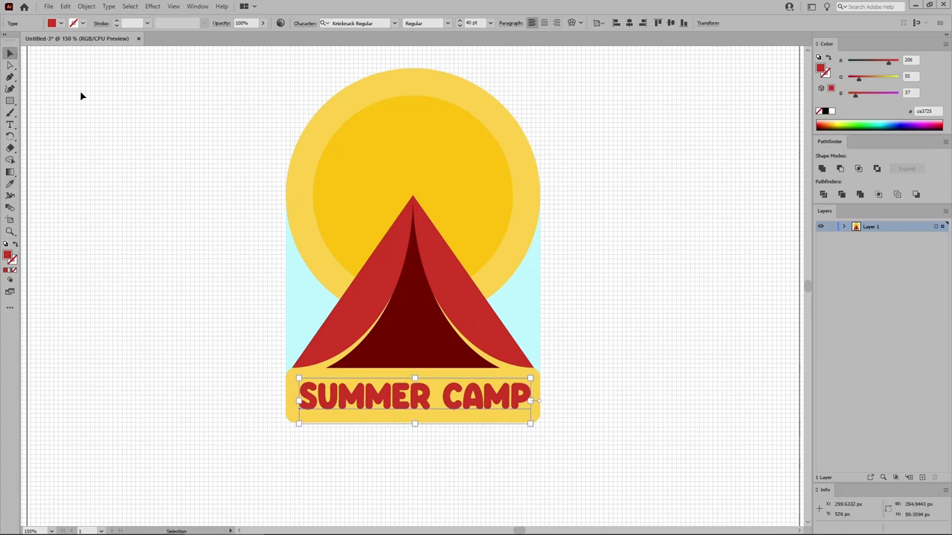
{"action": "left_click", "coordinate": [130, 149]}
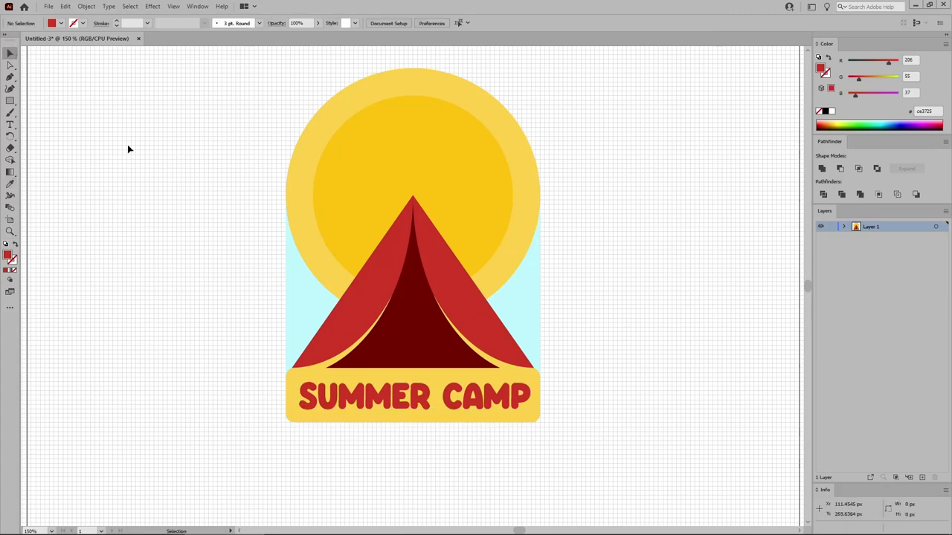